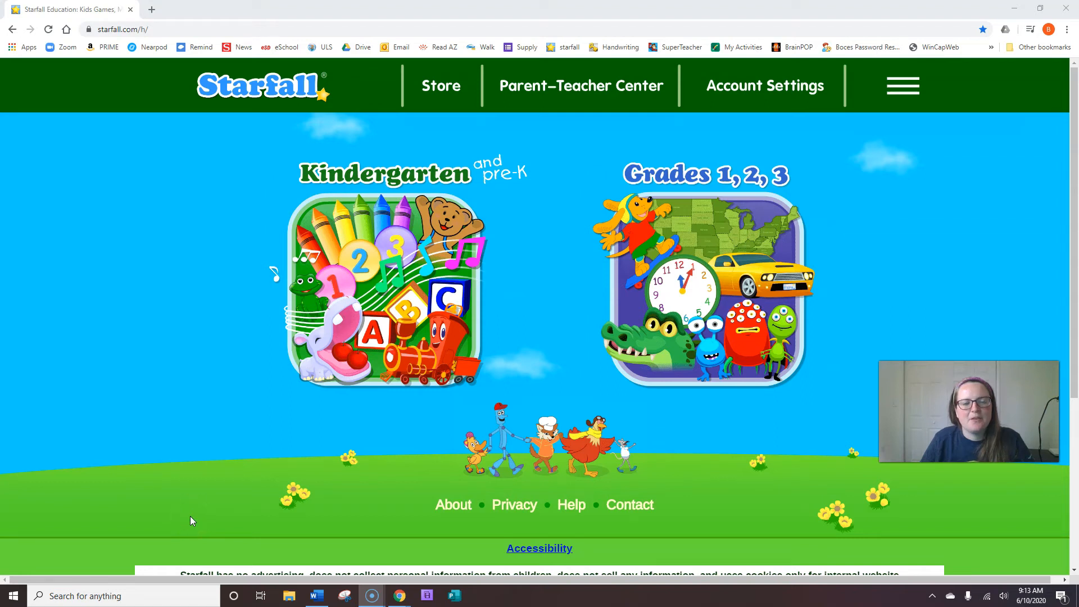
pyautogui.moveTo(775, 257)
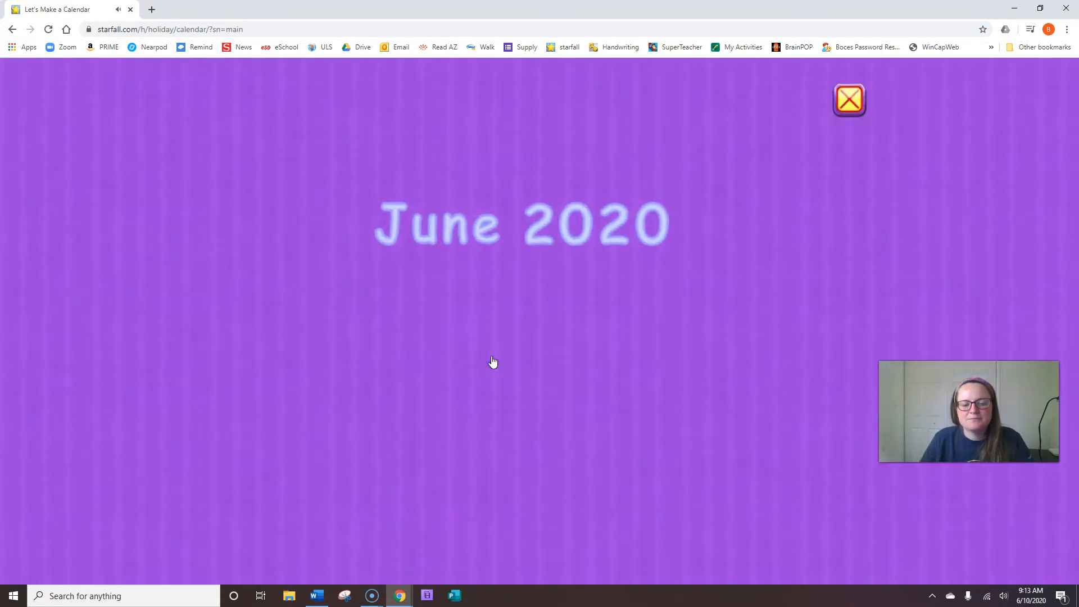
# Launch Starfall's Let's Make a Calendar activity to its June 2020 title screen
pyautogui.click(603, 232)
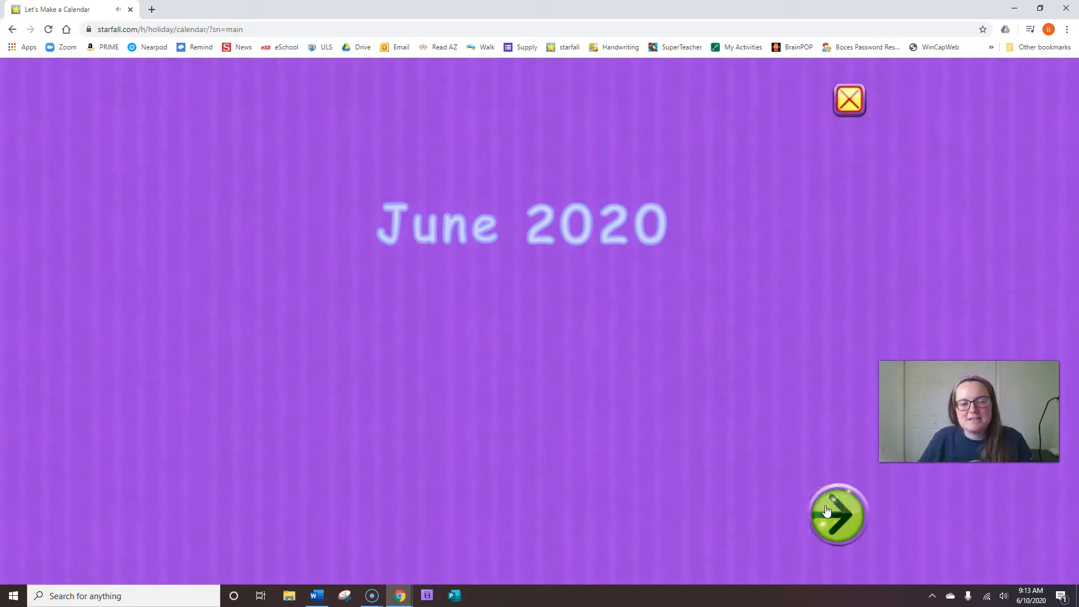
# On the June calendar grid, try the day headings, then answer Wednesday as today
pyautogui.click(839, 517)
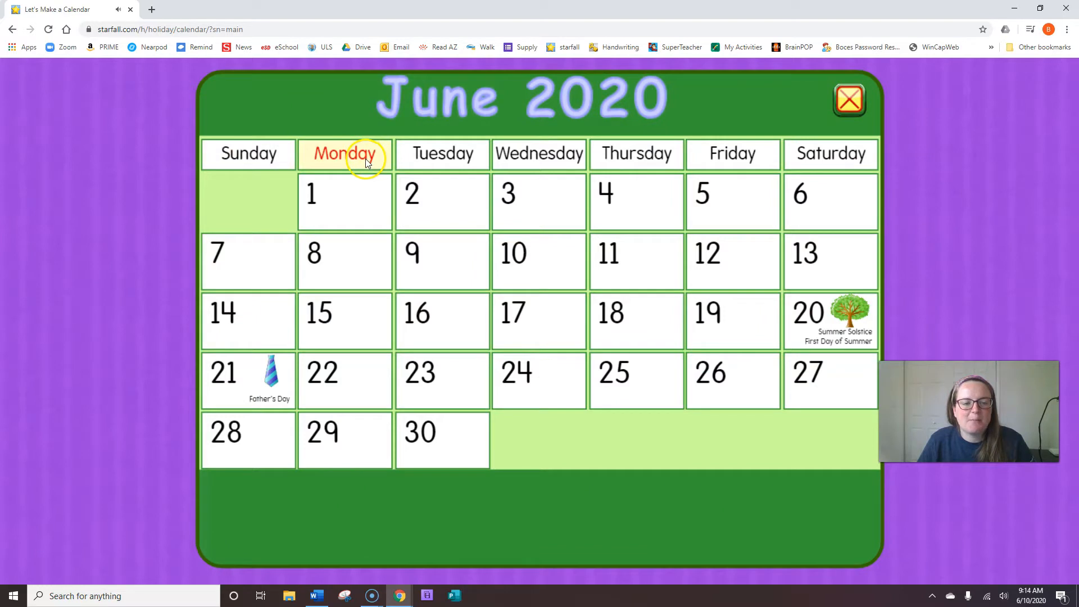
pyautogui.click(465, 158)
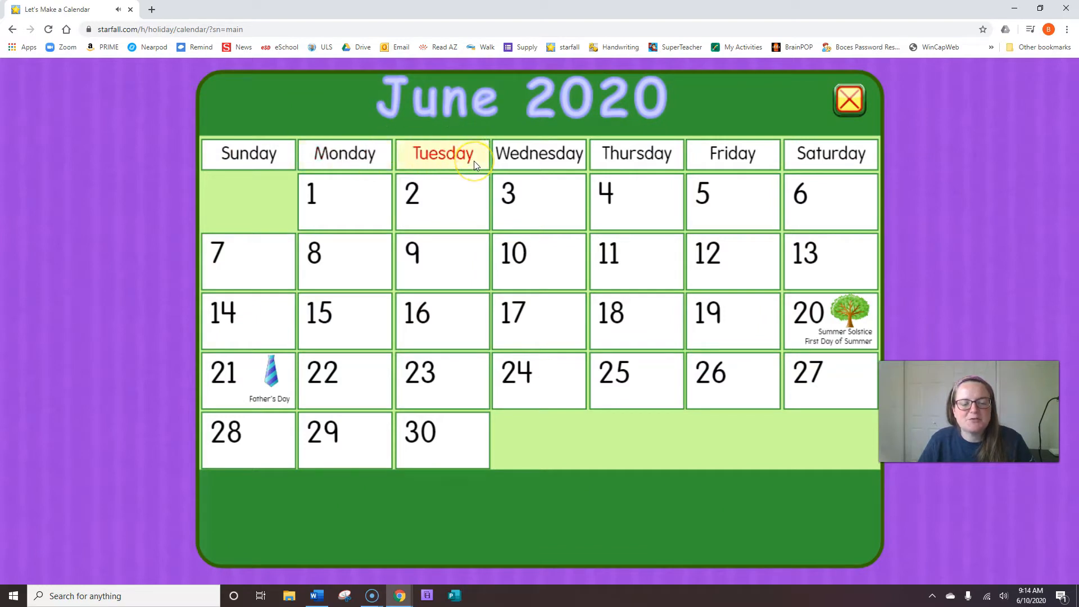
pyautogui.click(539, 153)
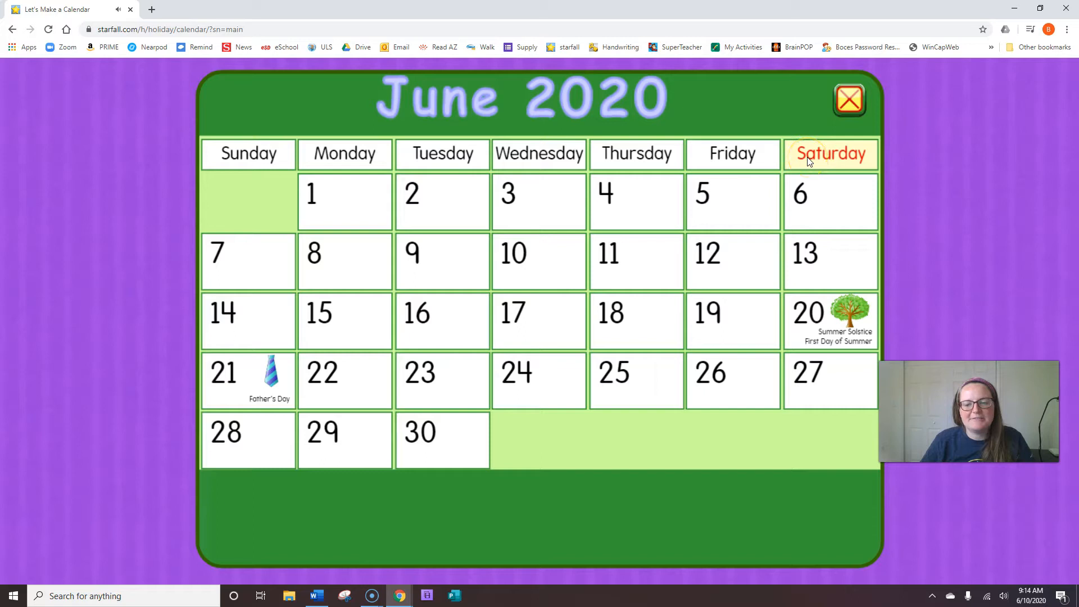
pyautogui.click(539, 153)
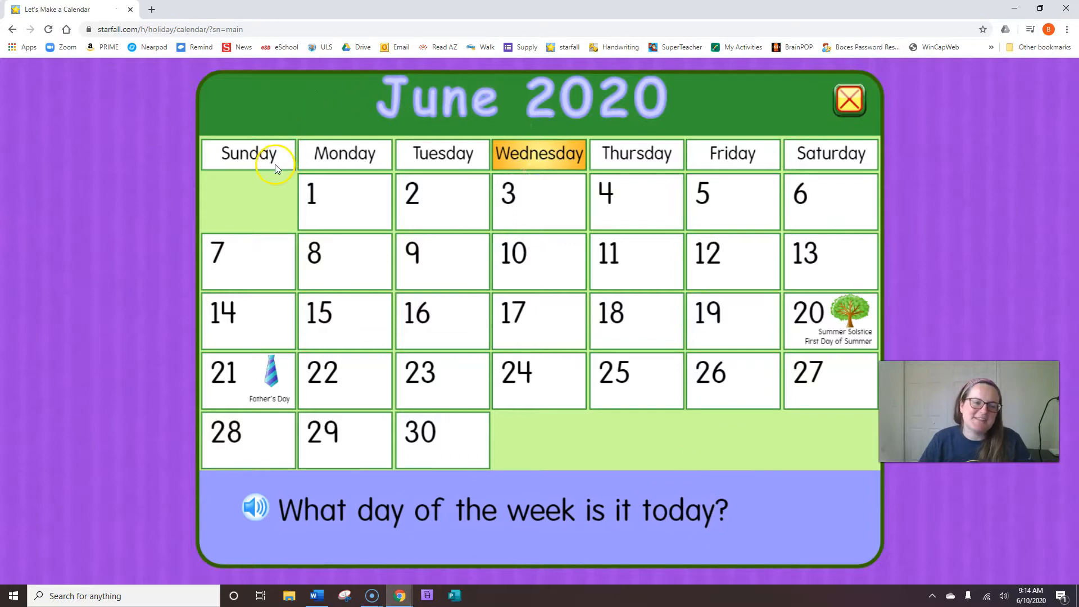
pyautogui.moveTo(473, 159)
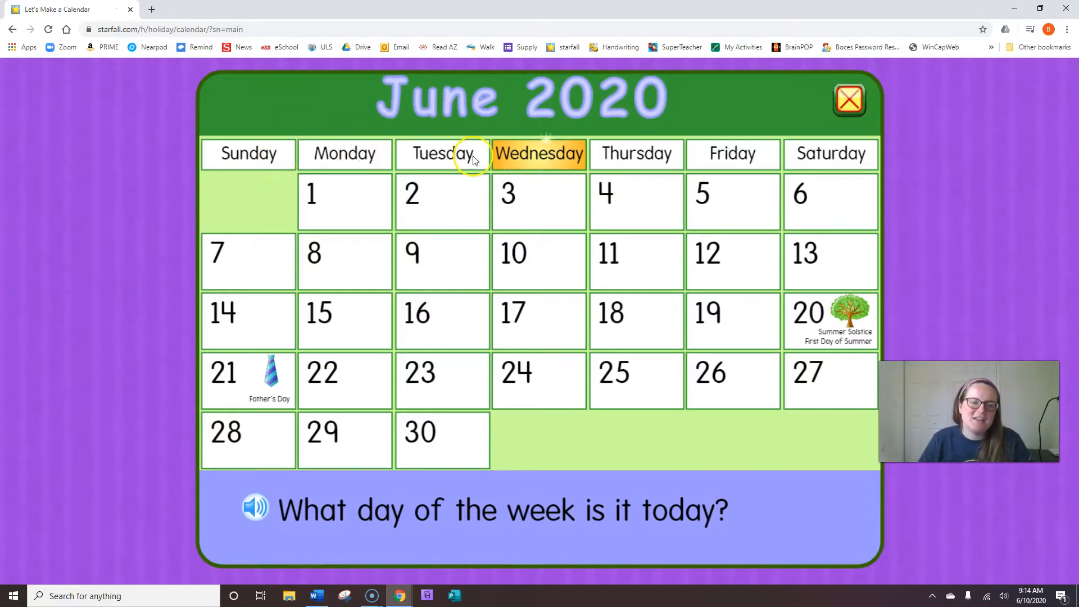
pyautogui.moveTo(568, 159)
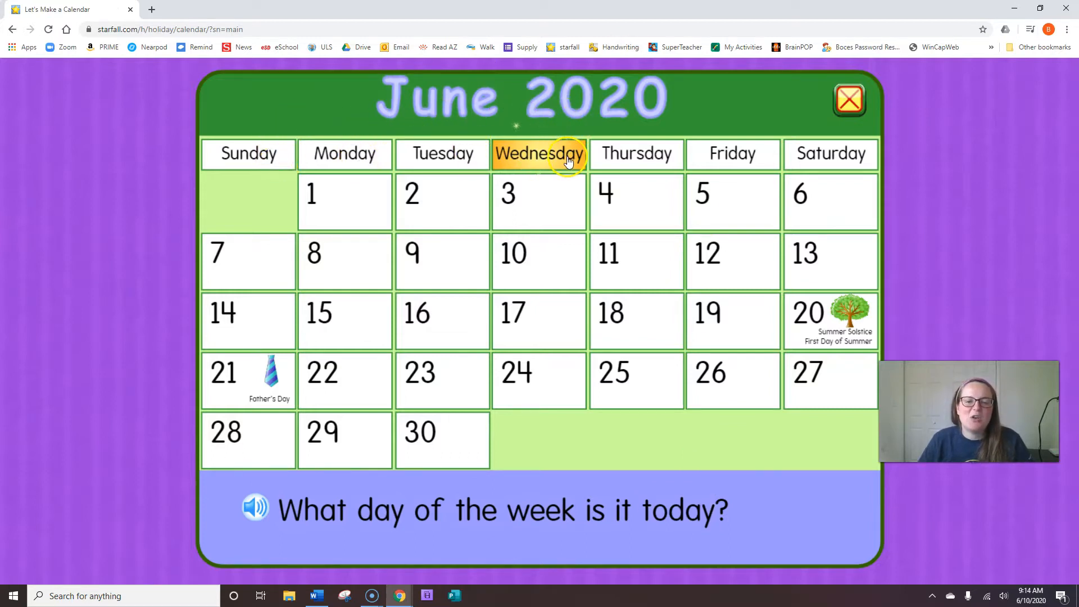
pyautogui.click(540, 155)
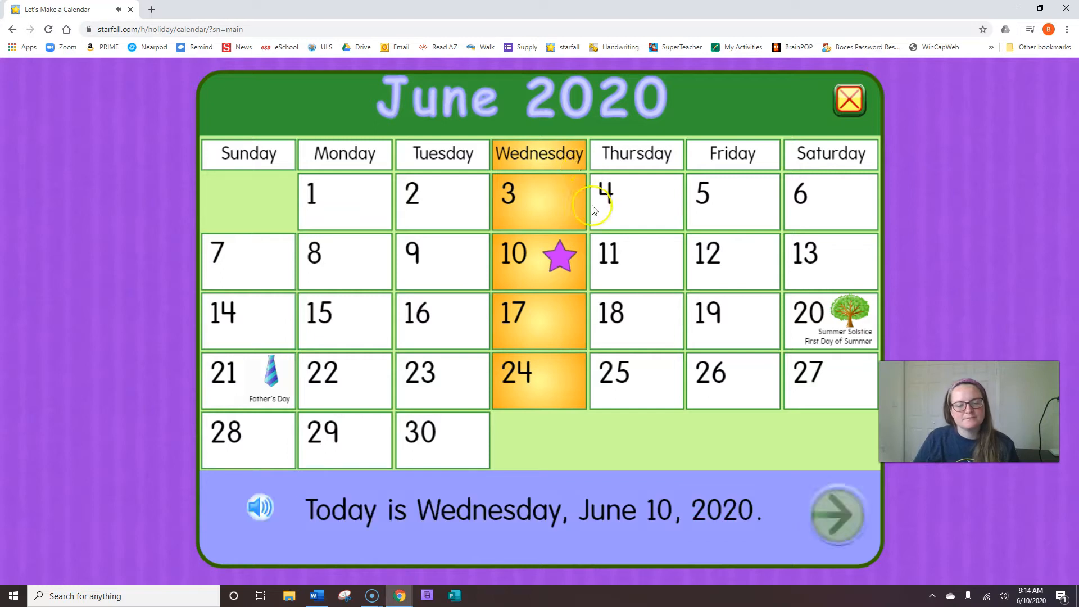
# Drag the Wednesday card into the blank heading and 10 into the blank date square
pyautogui.click(837, 515)
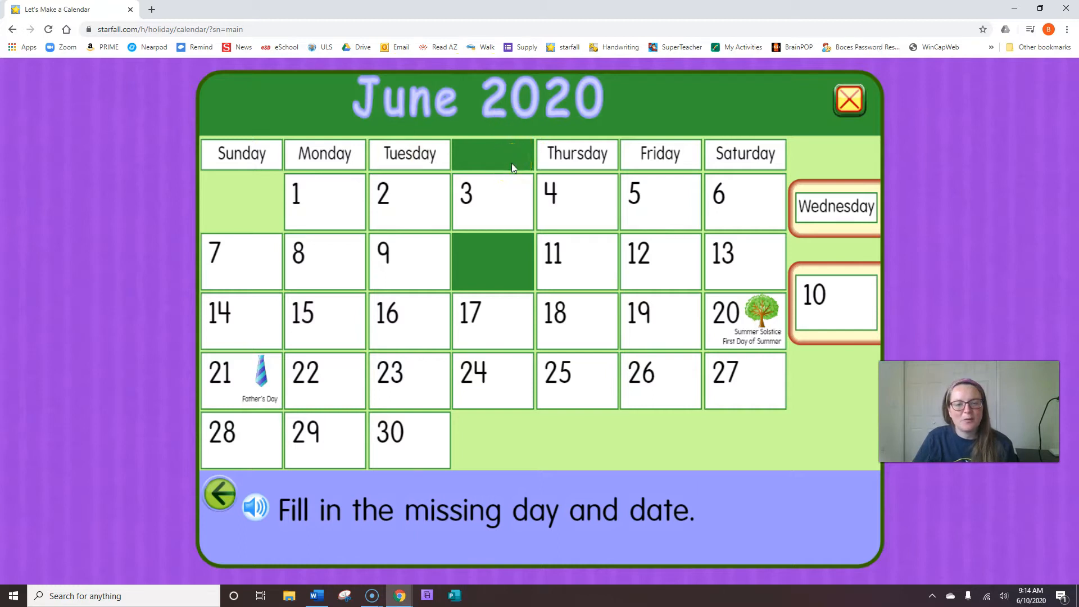
pyautogui.click(823, 209)
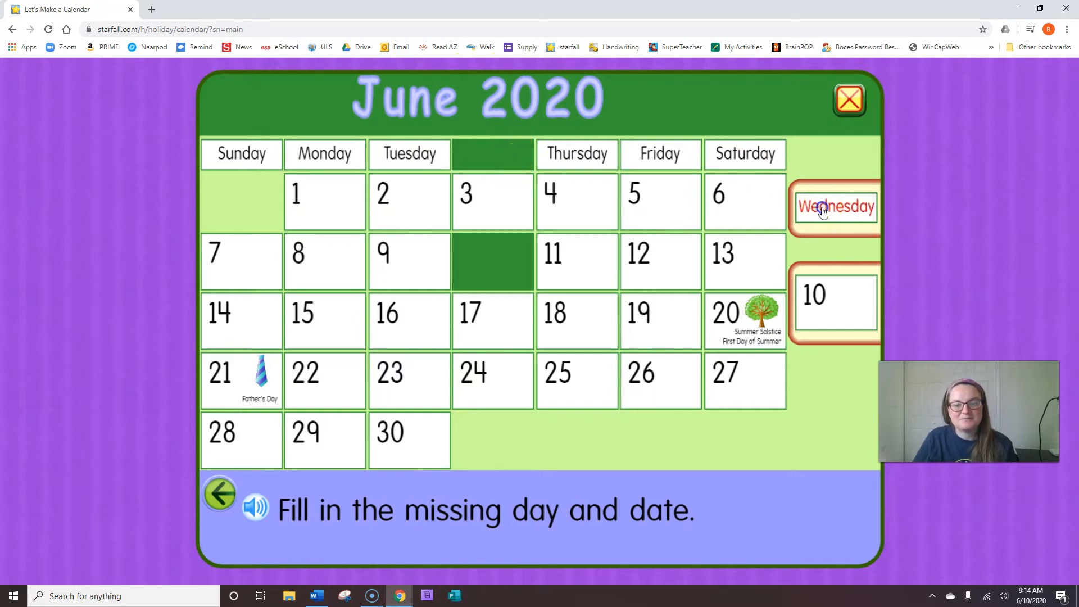
pyautogui.moveTo(836, 205); pyautogui.dragTo(493, 153)
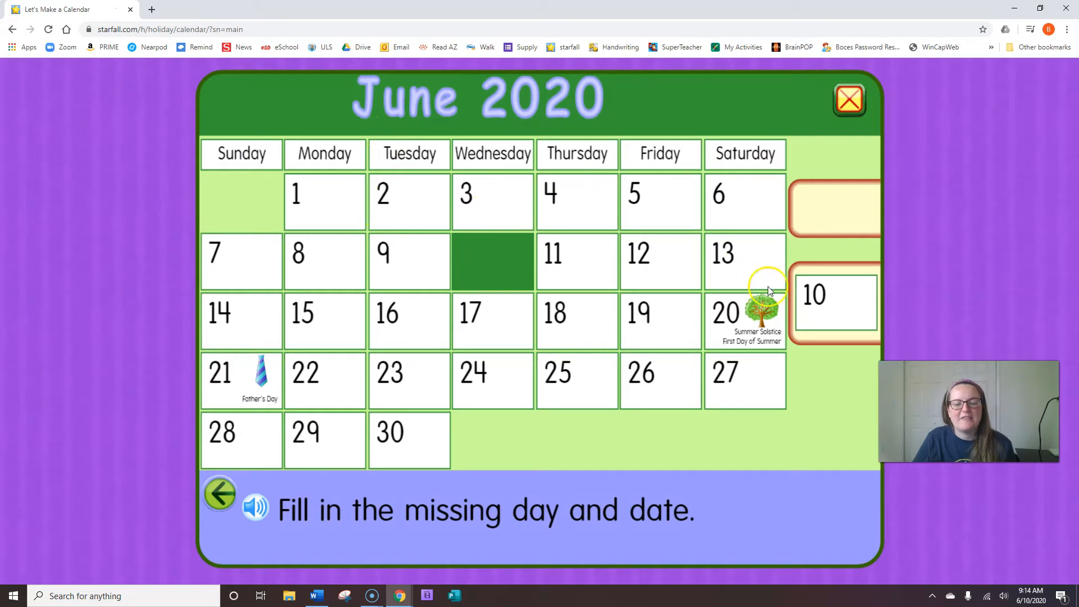
pyautogui.moveTo(816, 295); pyautogui.dragTo(493, 260)
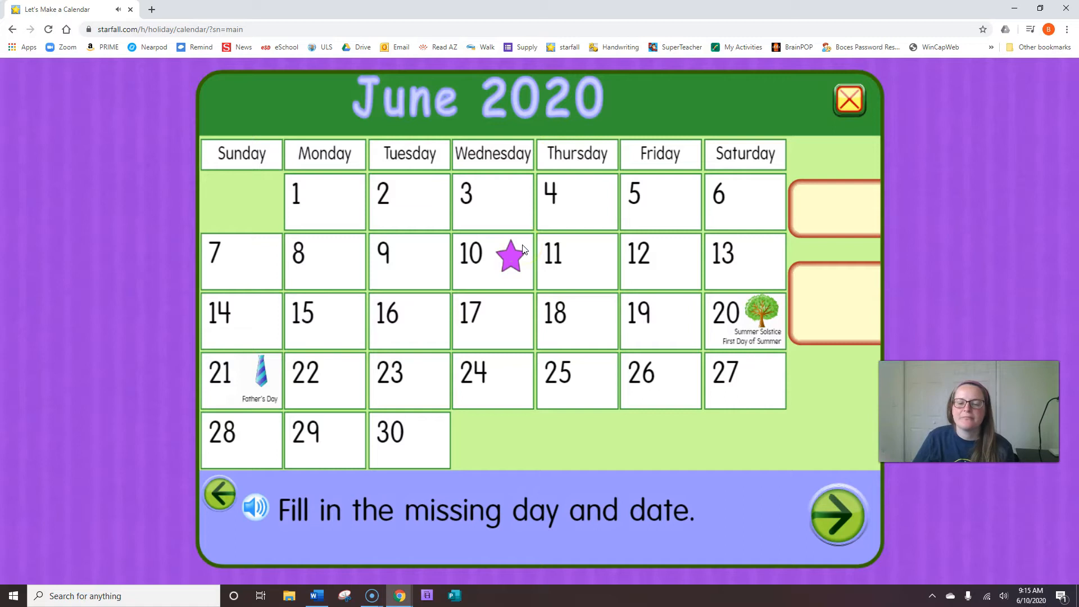
pyautogui.click(838, 516)
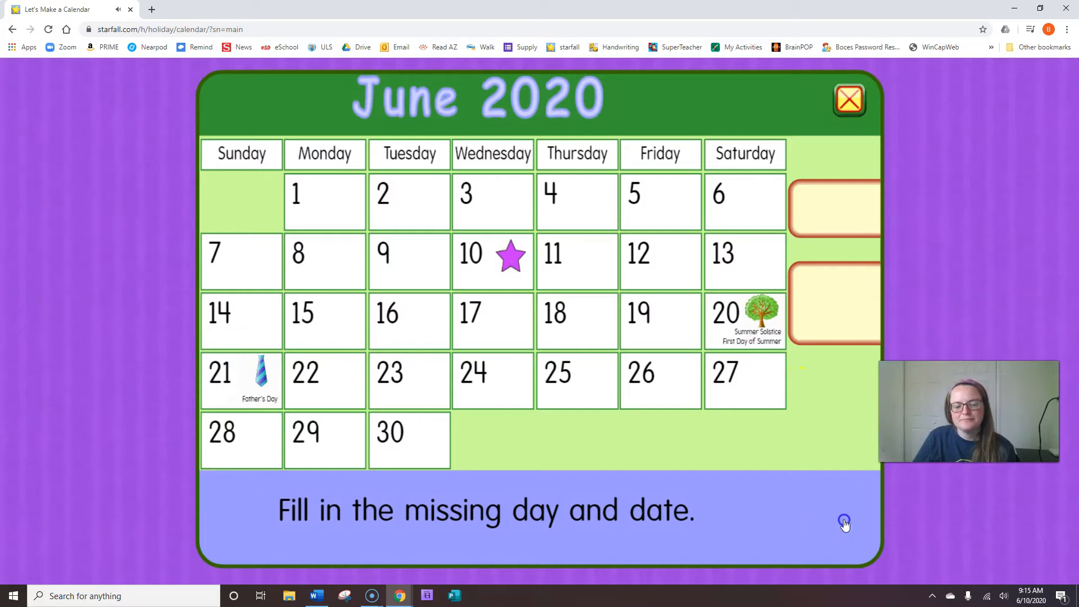
# Put a birthday cake on June 13, advance to the picture step, and minimize Chrome
pyautogui.click(843, 522)
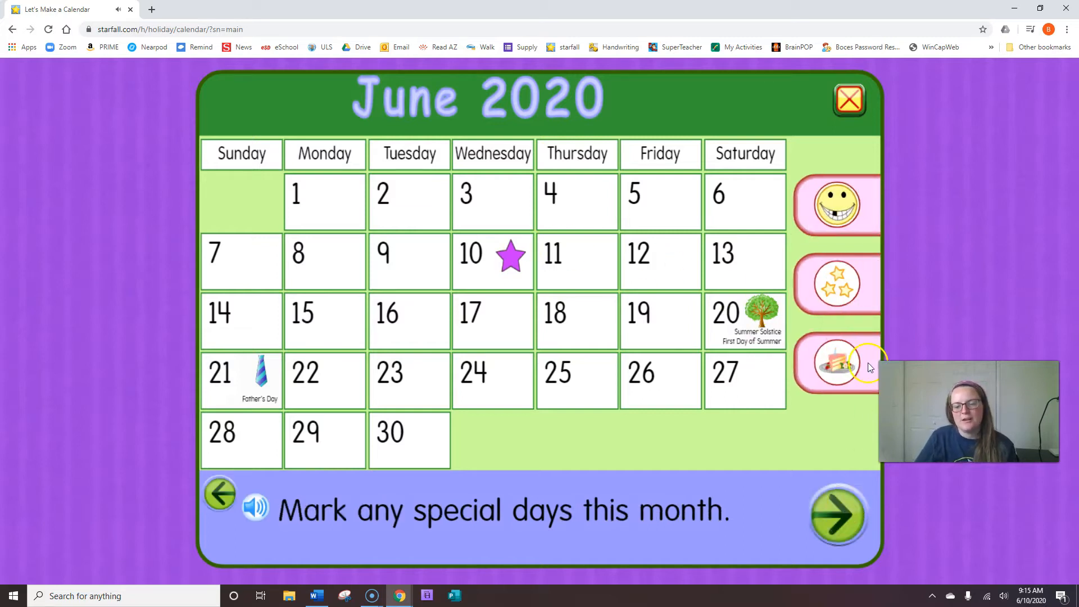
pyautogui.moveTo(836, 361); pyautogui.dragTo(743, 261)
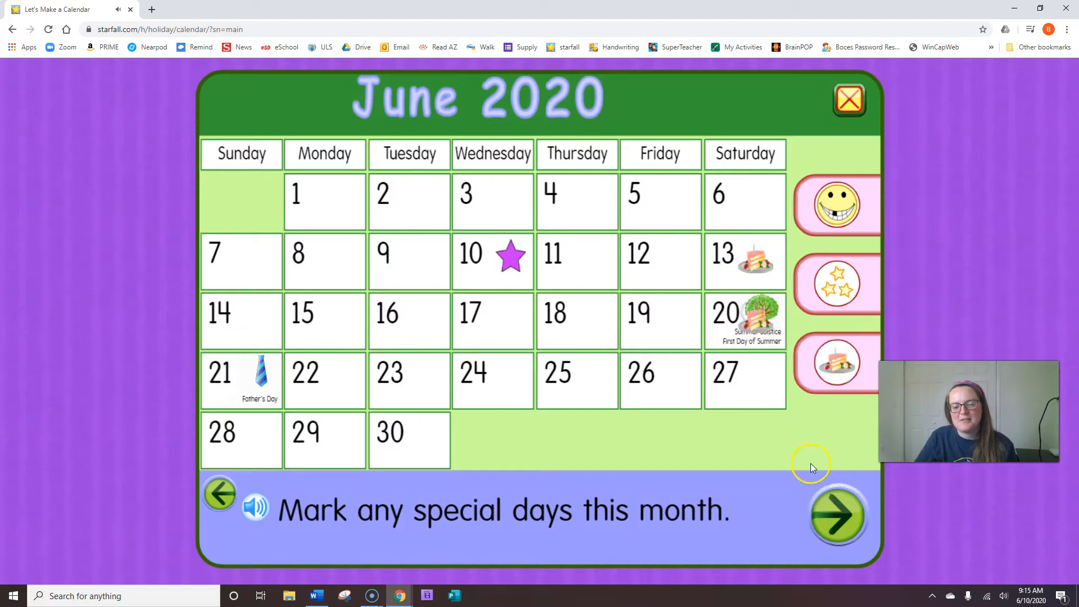
pyautogui.click(837, 516)
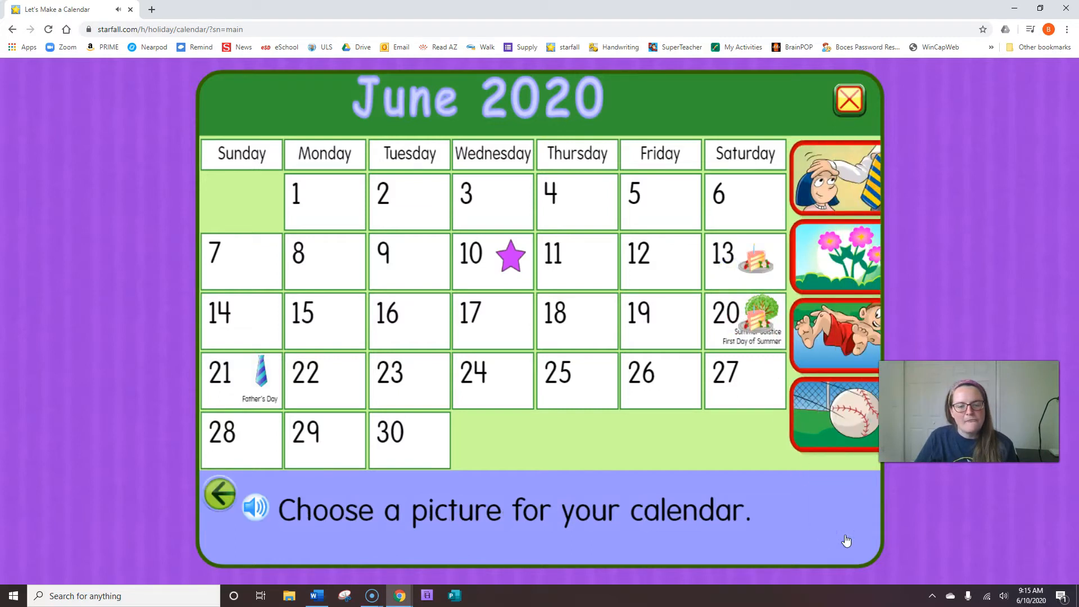
pyautogui.click(843, 413)
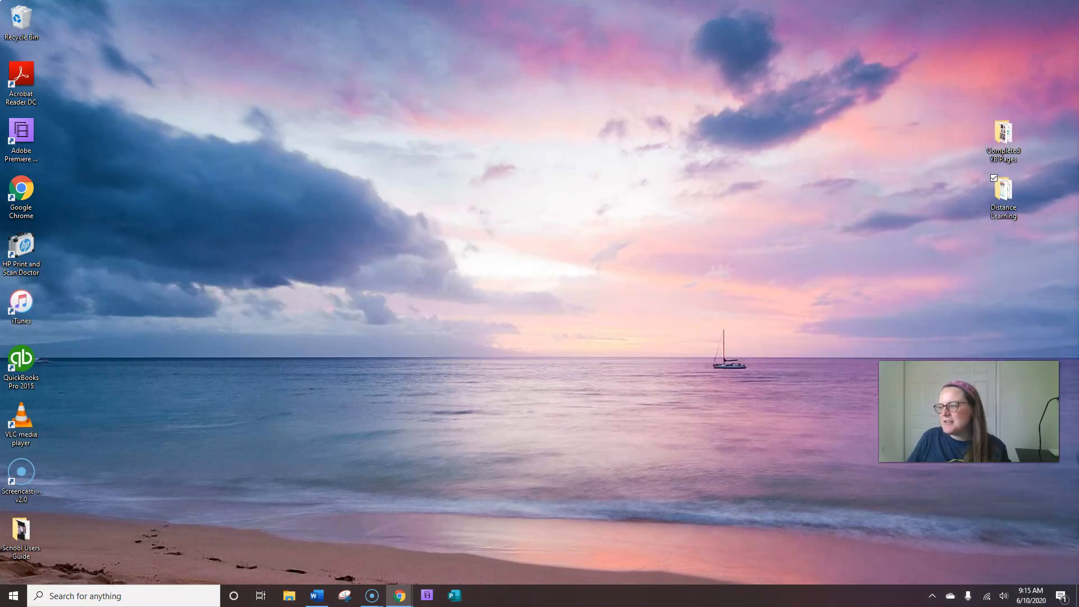
# Open the morning meeting Word document from the taskbar, showing the 'What makes you sad?' card
pyautogui.click(316, 596)
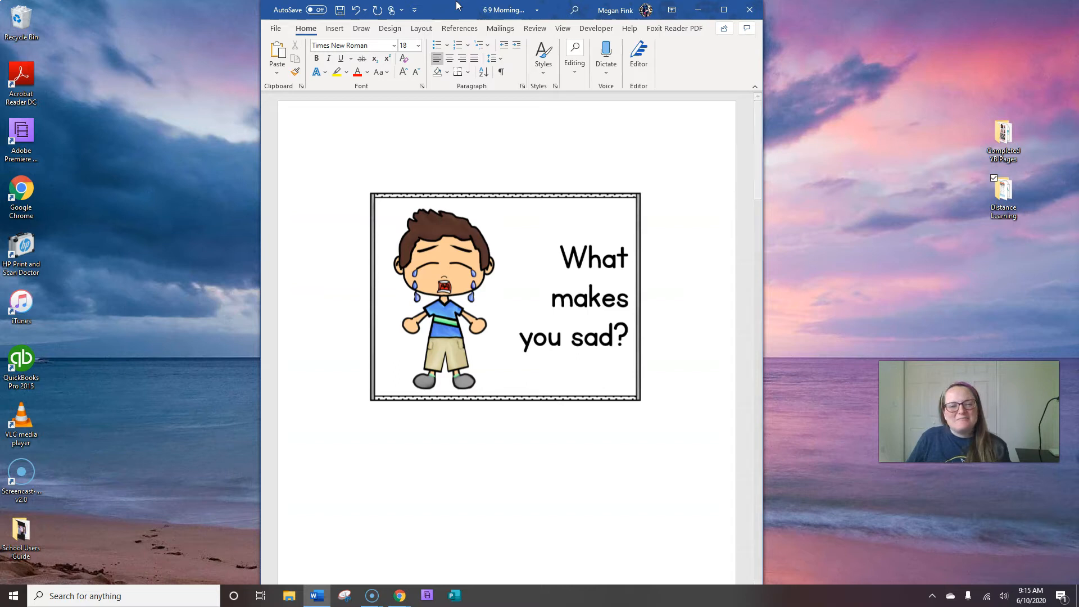
pyautogui.moveTo(508, 172)
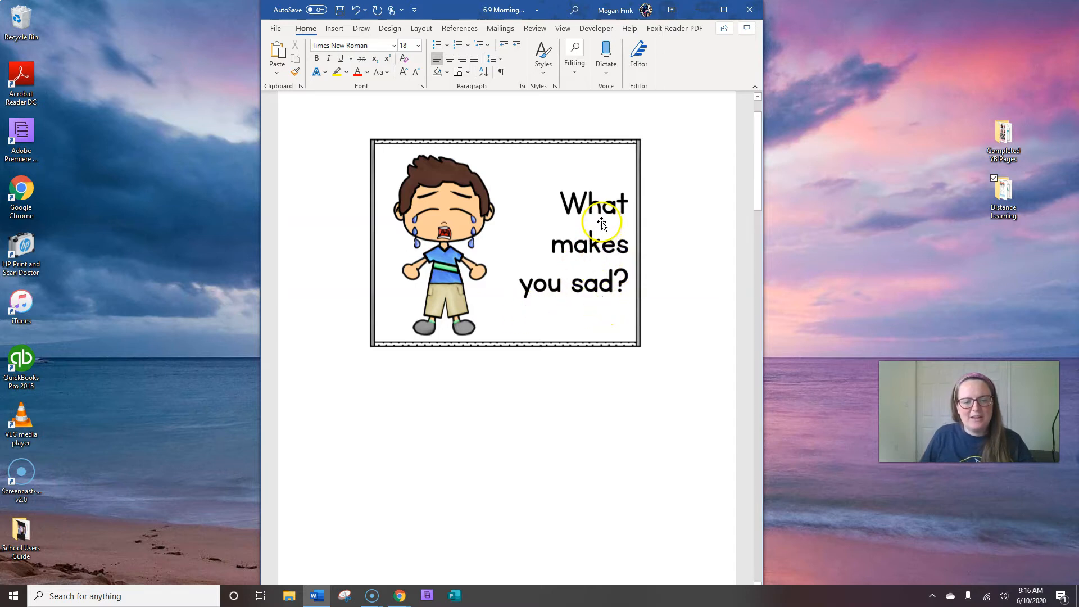
pyautogui.moveTo(534, 306)
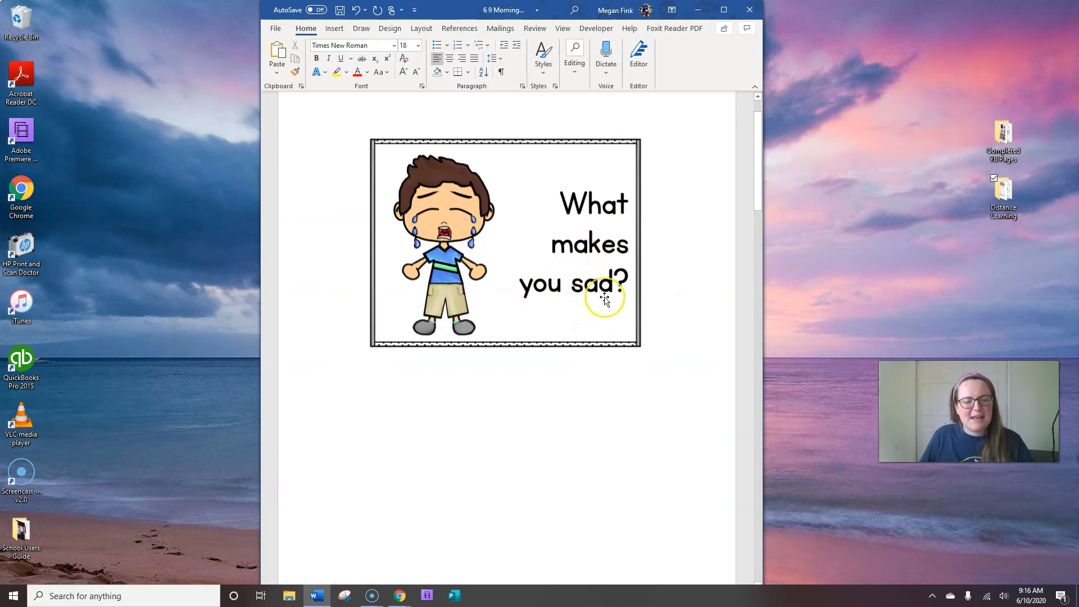
pyautogui.moveTo(589, 303)
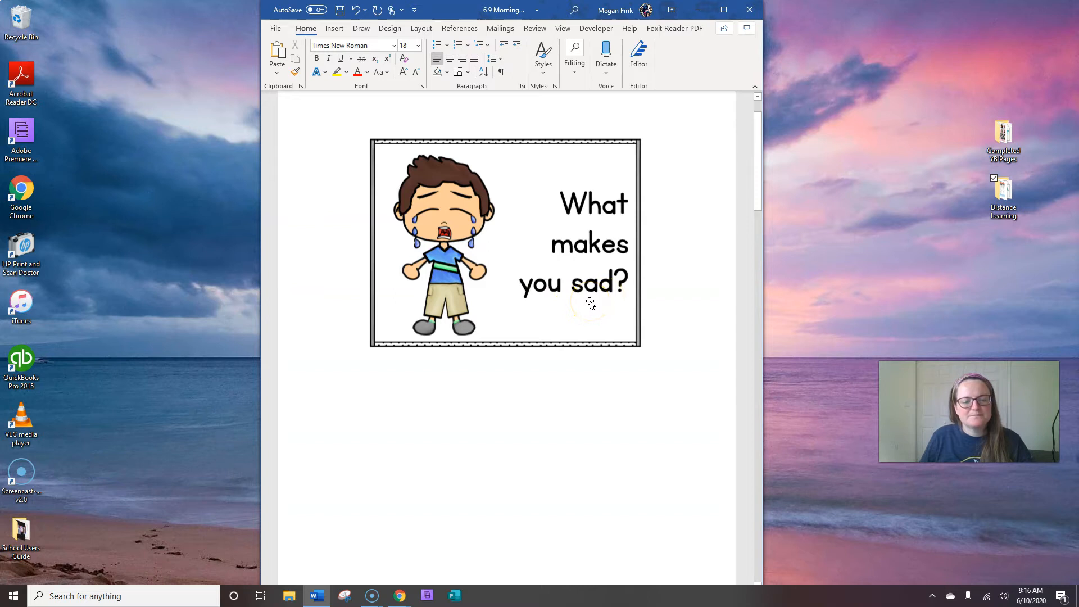
# Scroll down to the 'I feel!' chart of ten emotion faces
pyautogui.scroll(-3)
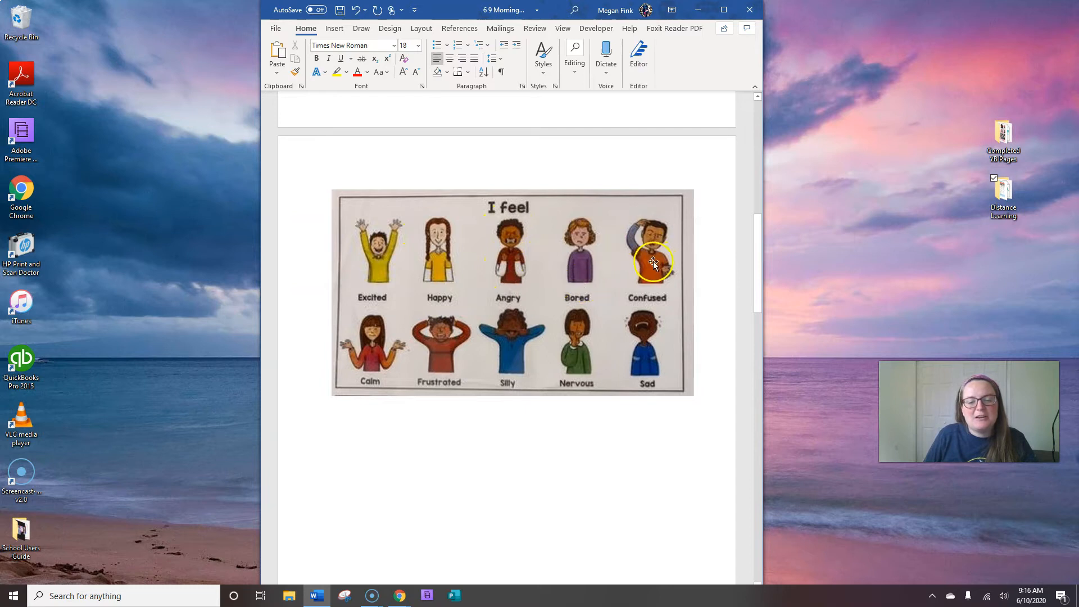
pyautogui.moveTo(390, 337)
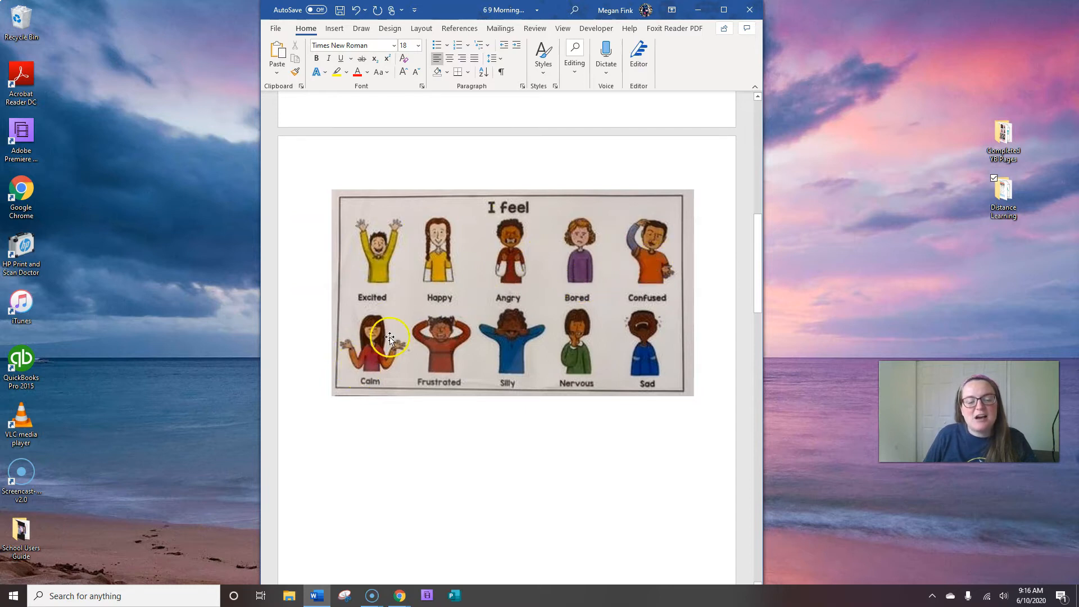
pyautogui.moveTo(524, 341)
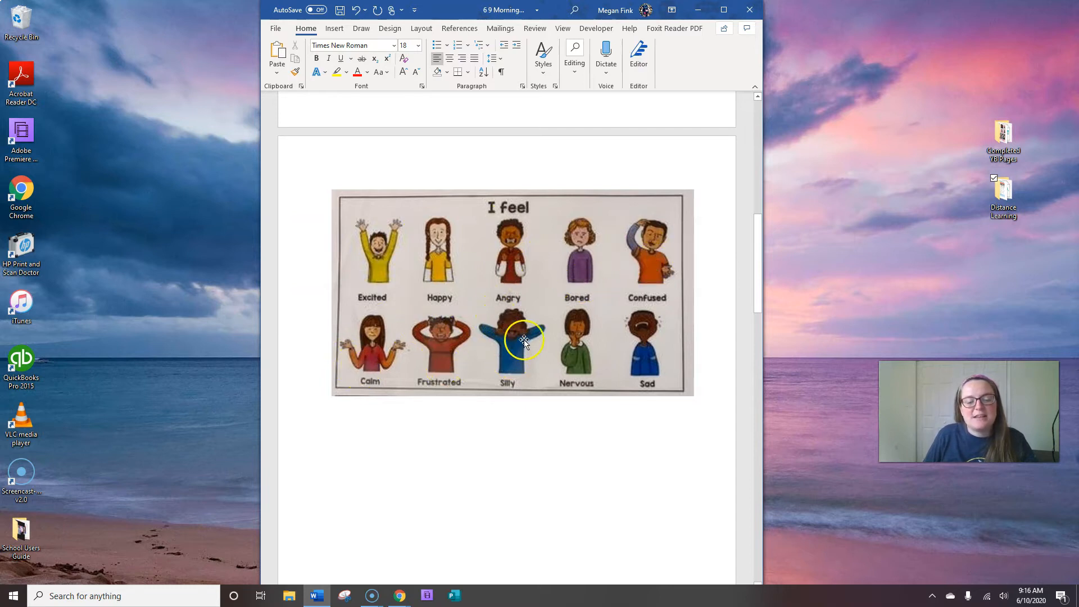
pyautogui.moveTo(589, 274)
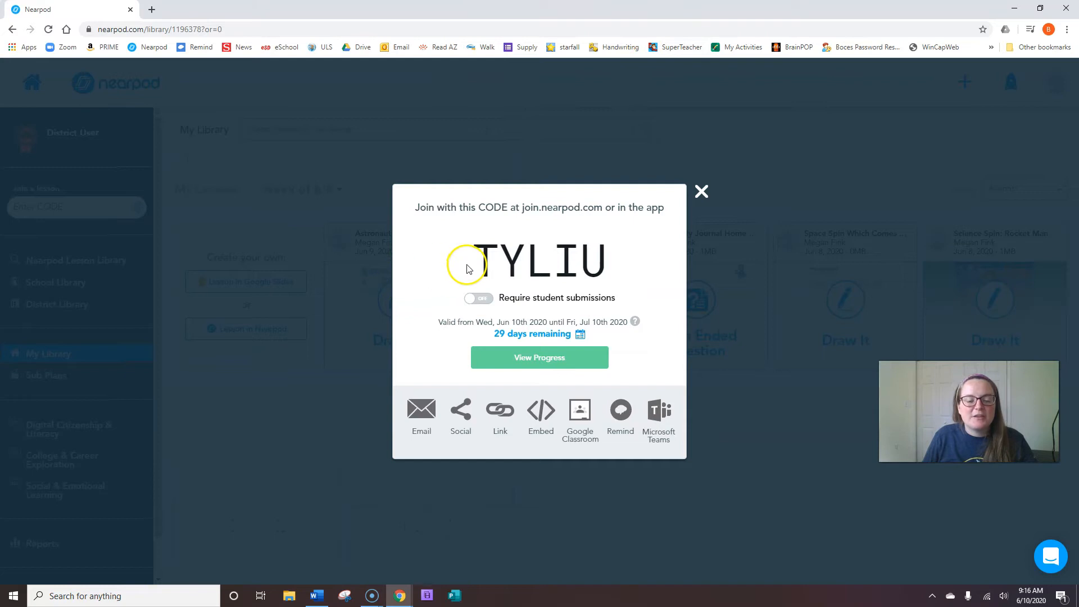
pyautogui.moveTo(524, 270)
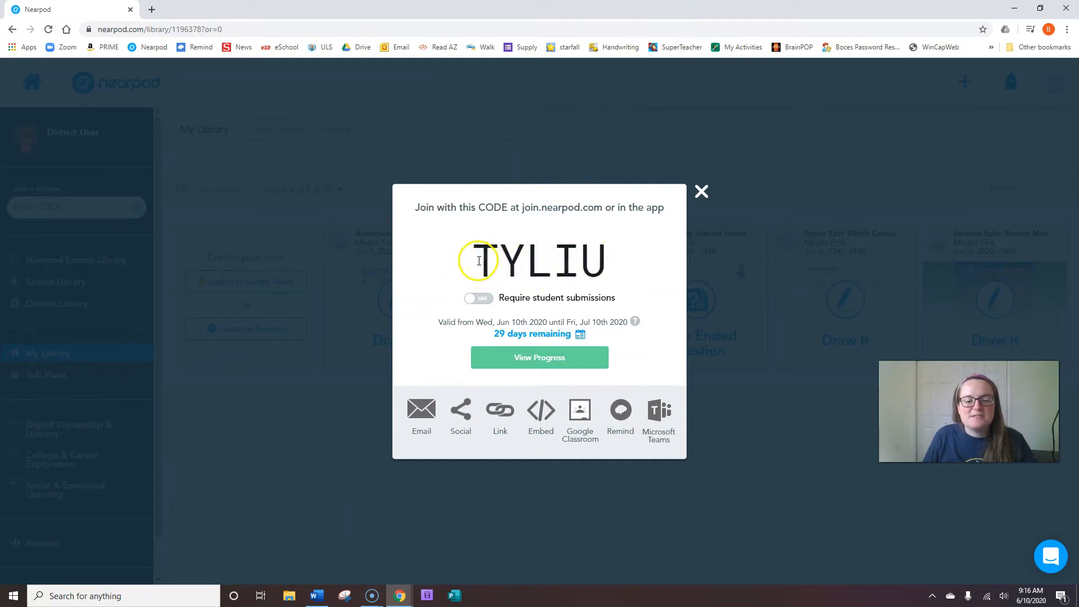
# Select join code TYLIU and open a new incognito Chrome window
pyautogui.moveTo(473, 260); pyautogui.dragTo(551, 260)
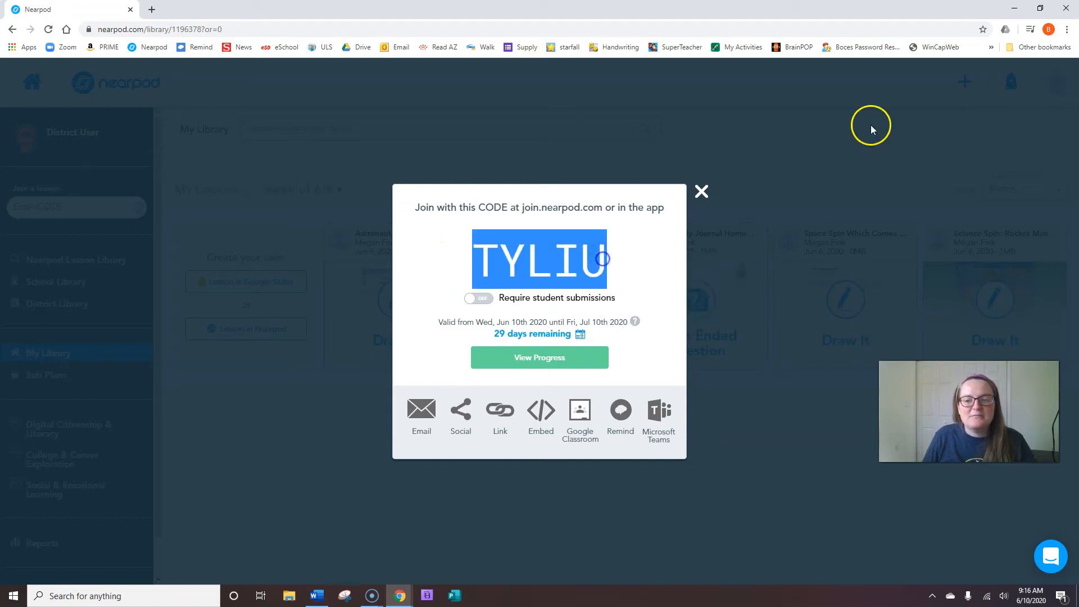
pyautogui.click(1069, 29)
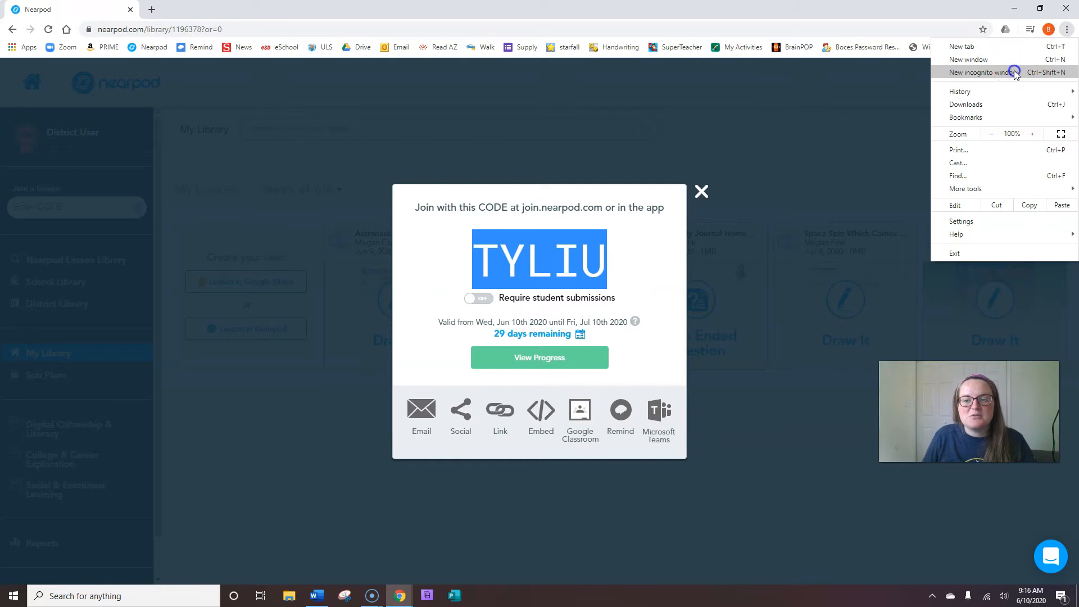
pyautogui.click(997, 72)
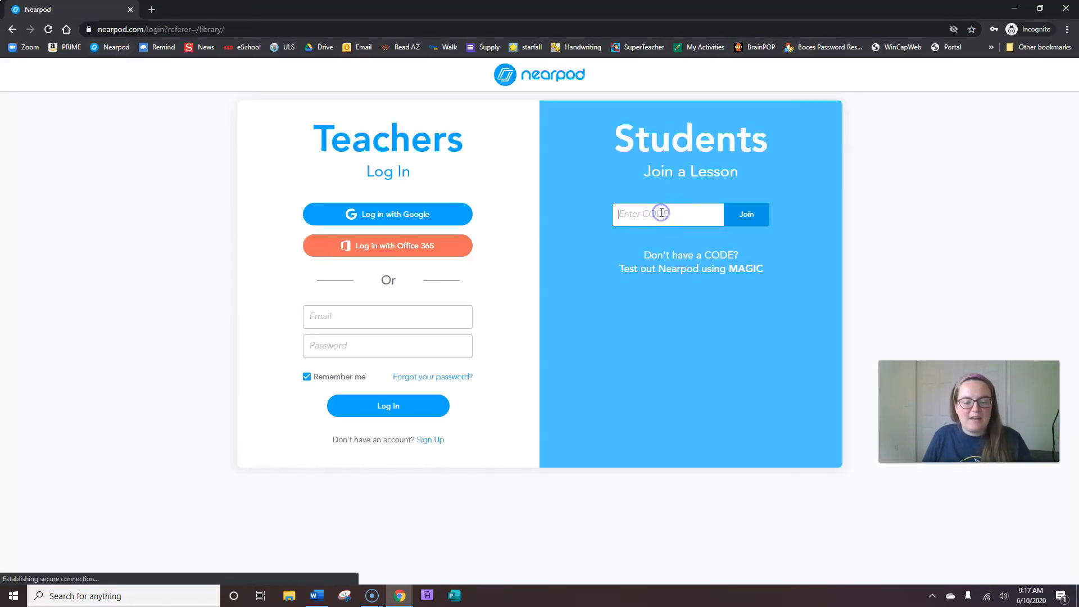
# Join lesson TYLIU as a student under the name 'Miss Megan'
pyautogui.write('TYLIU')
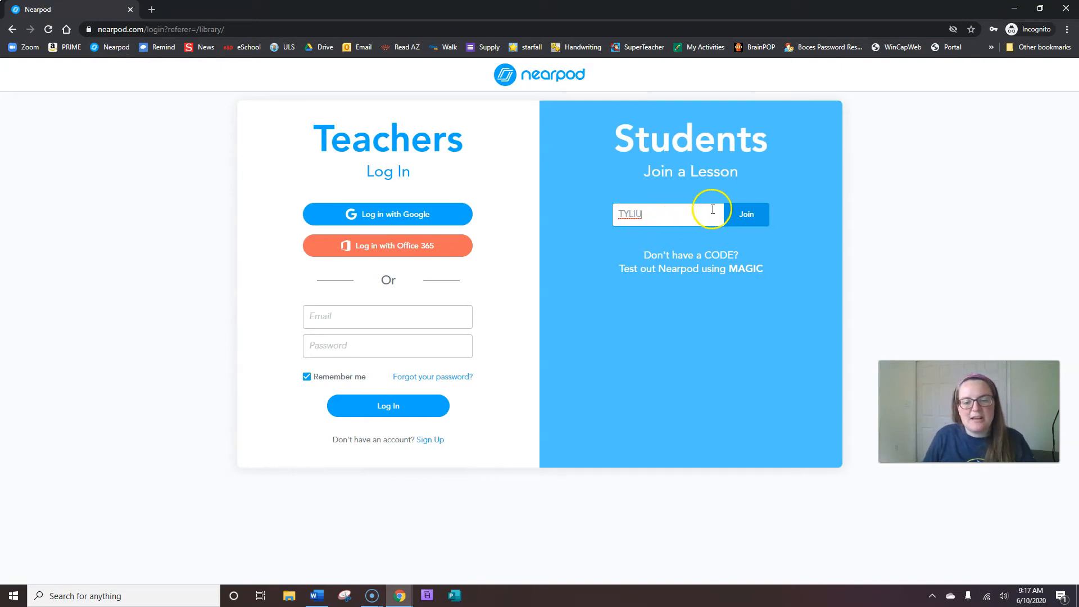
pyautogui.click(746, 215)
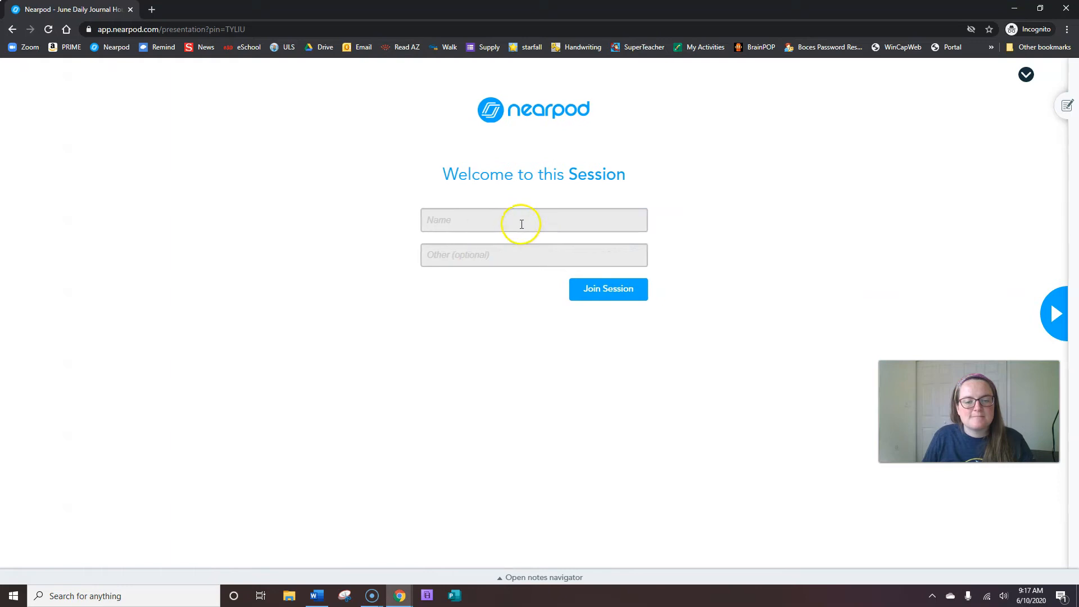
pyautogui.write('Miss')
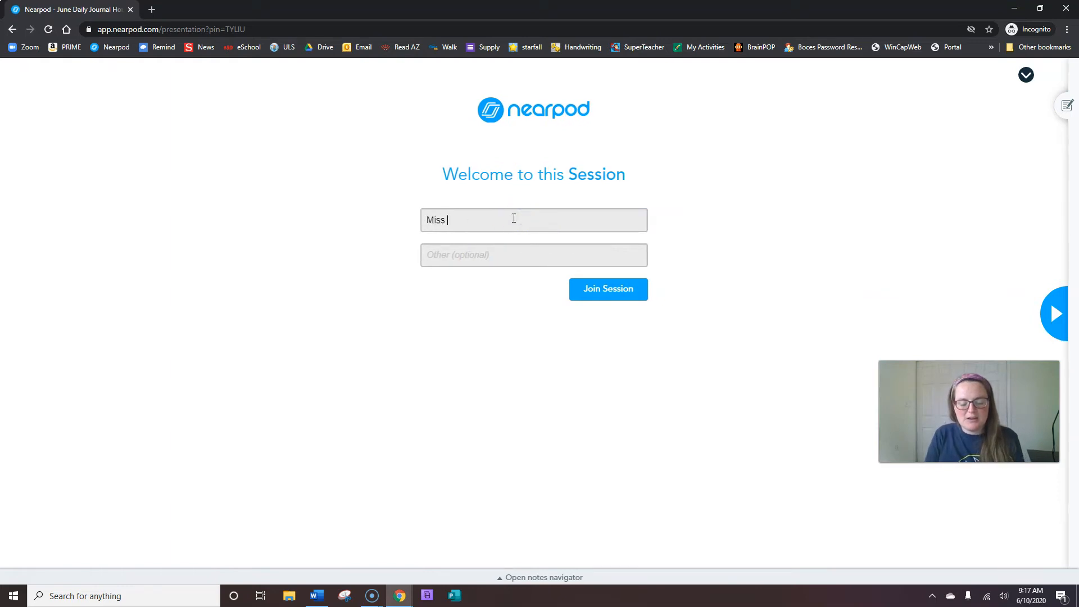
pyautogui.write('Megan')
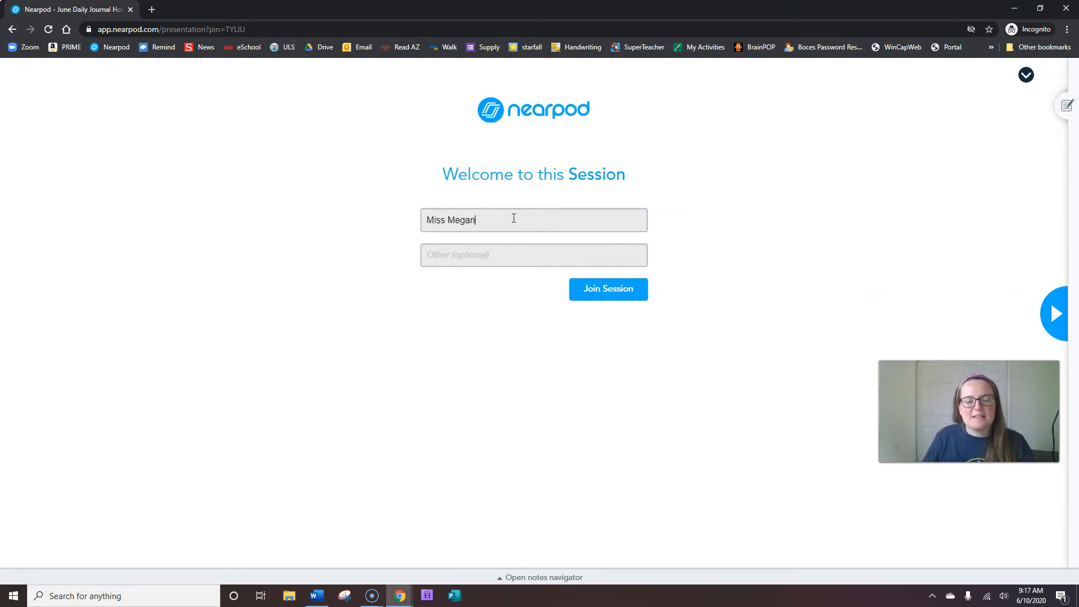
pyautogui.click(608, 289)
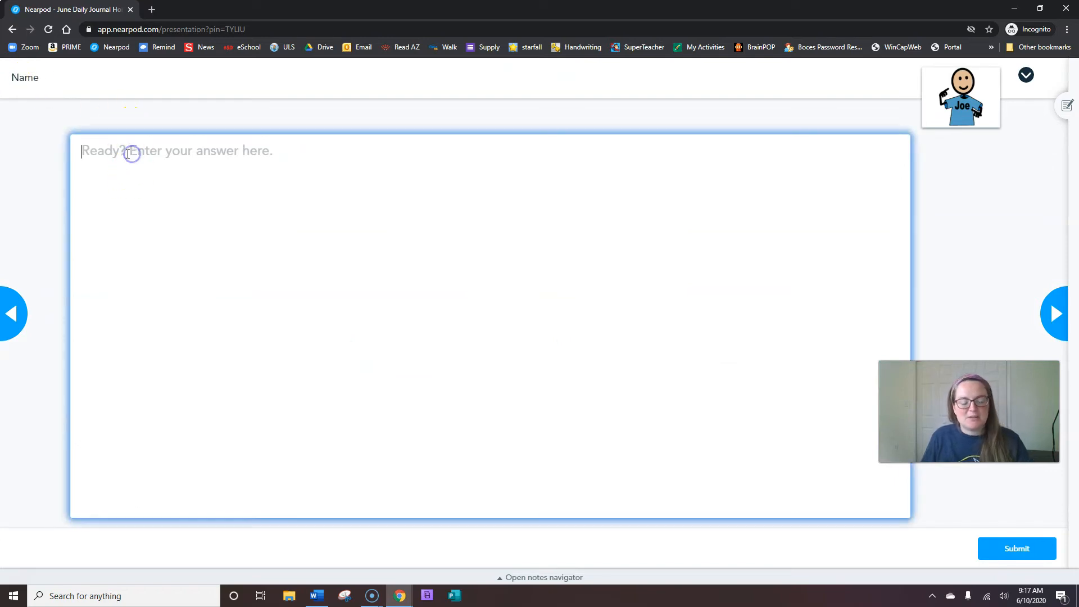
pyautogui.write('Megan')
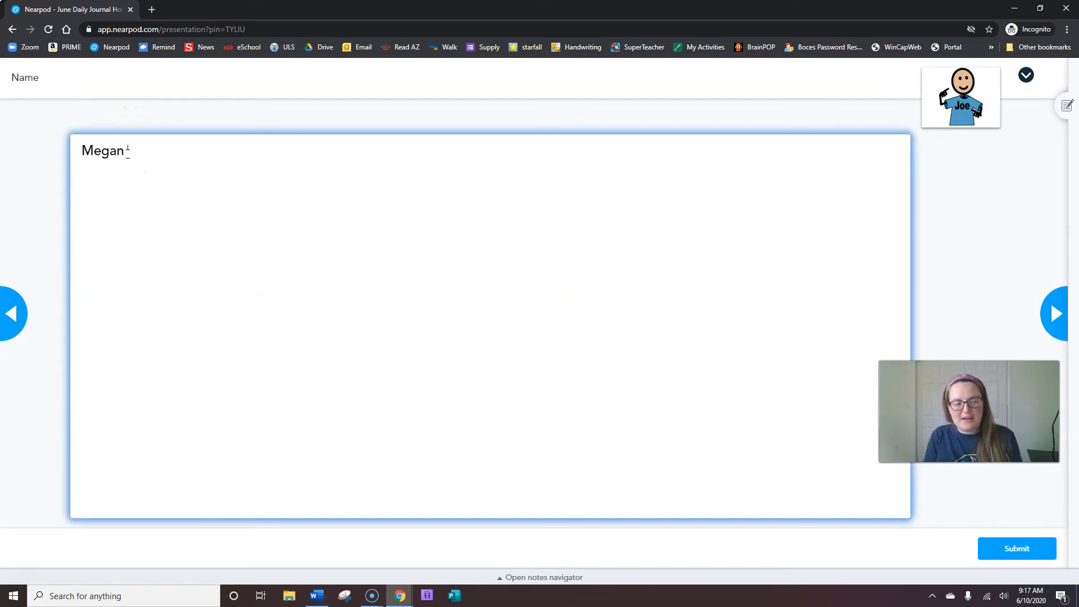
pyautogui.write('Fink')
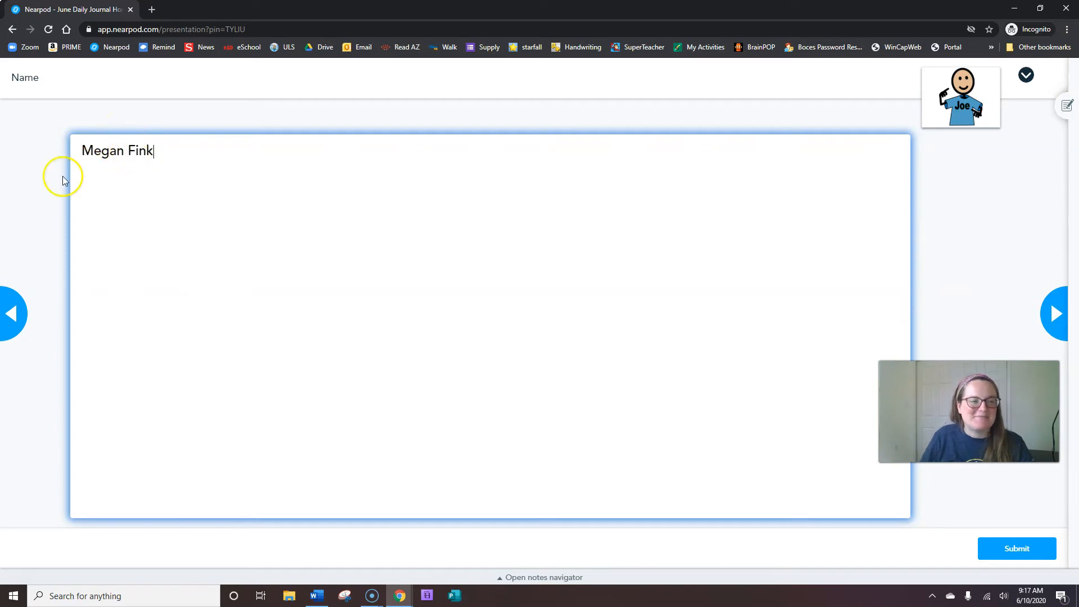
pyautogui.moveTo(820, 397)
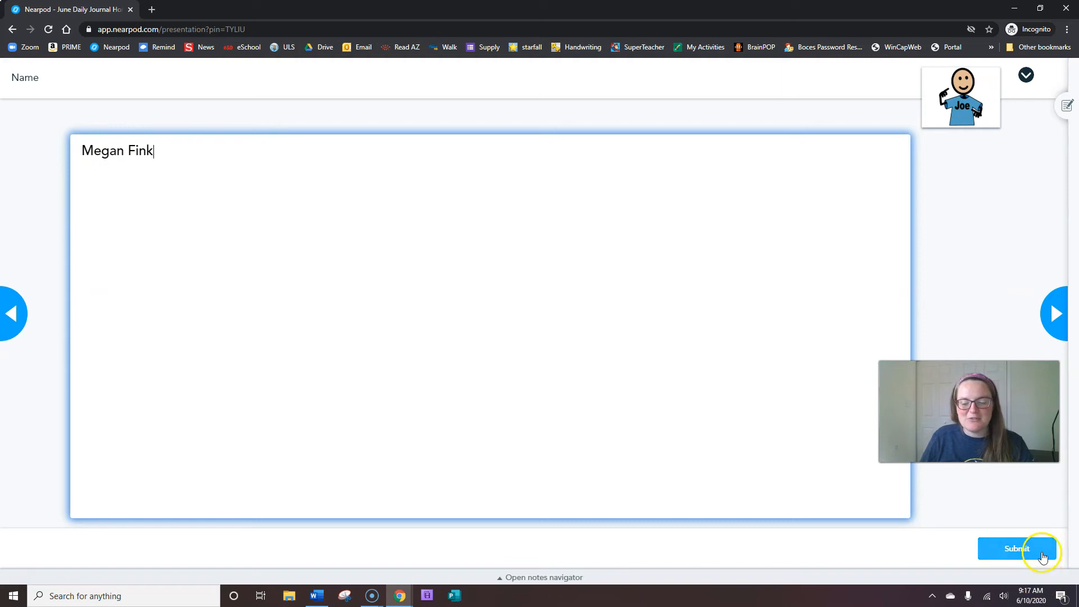
pyautogui.click(1016, 549)
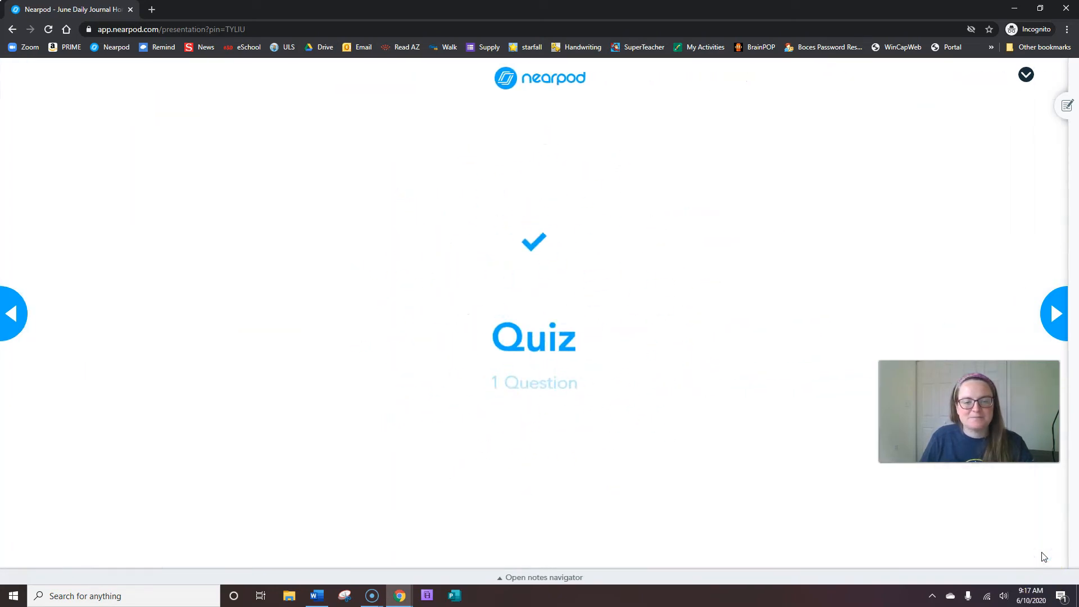
# Start the emergency-number quiz, choose C. 911, and submit
pyautogui.click(1056, 313)
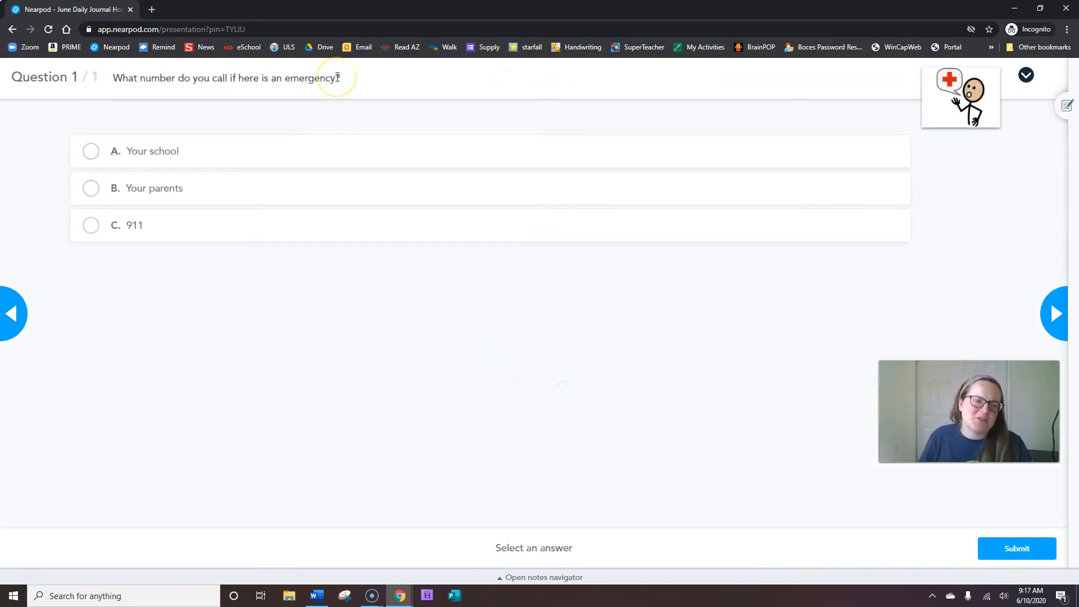
pyautogui.moveTo(160, 199)
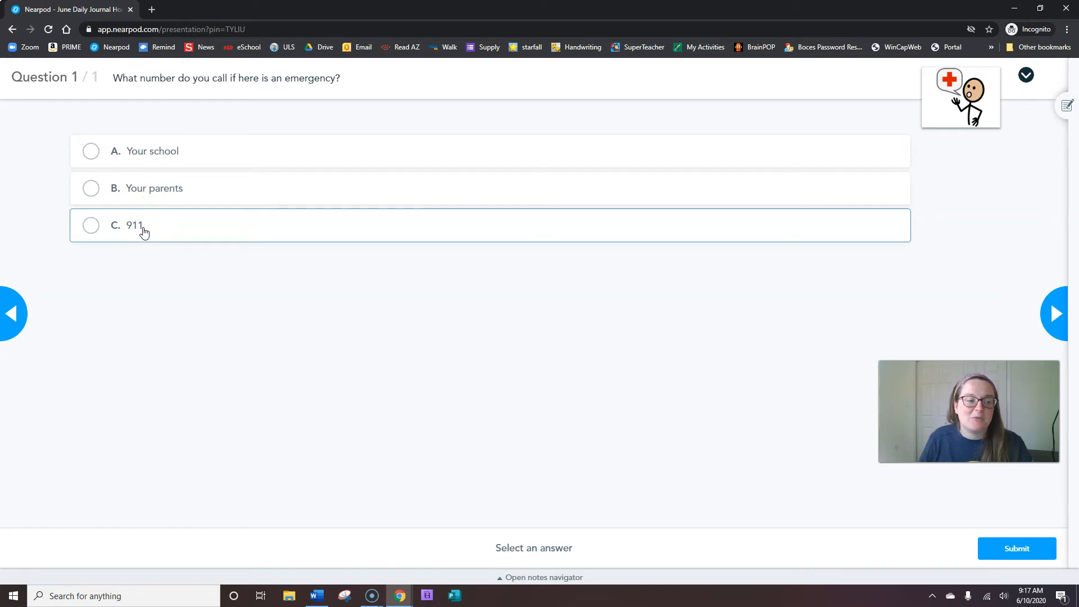
pyautogui.click(91, 226)
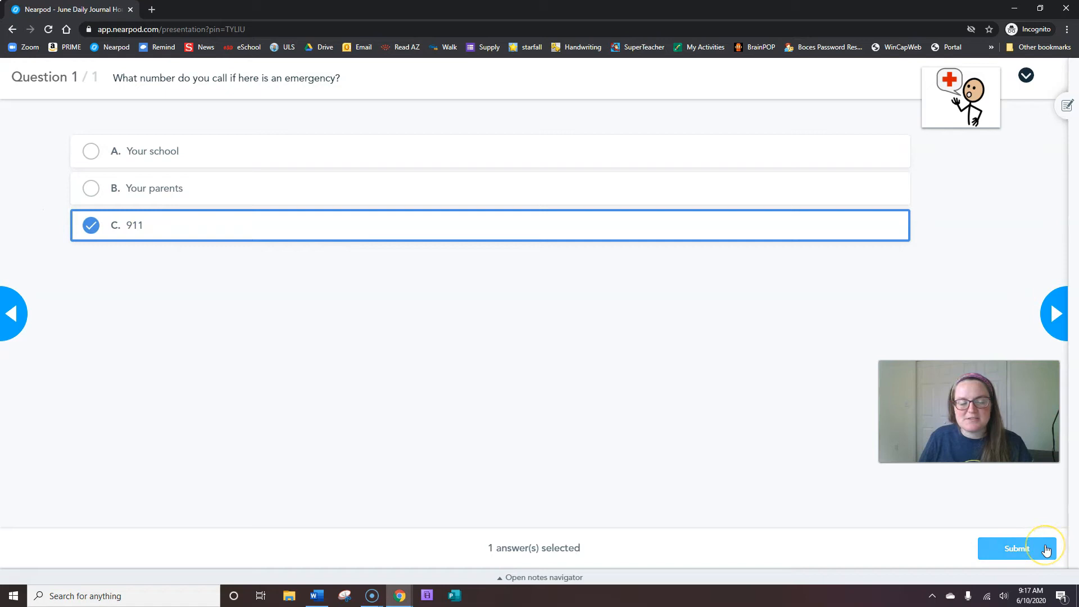
pyautogui.click(1017, 548)
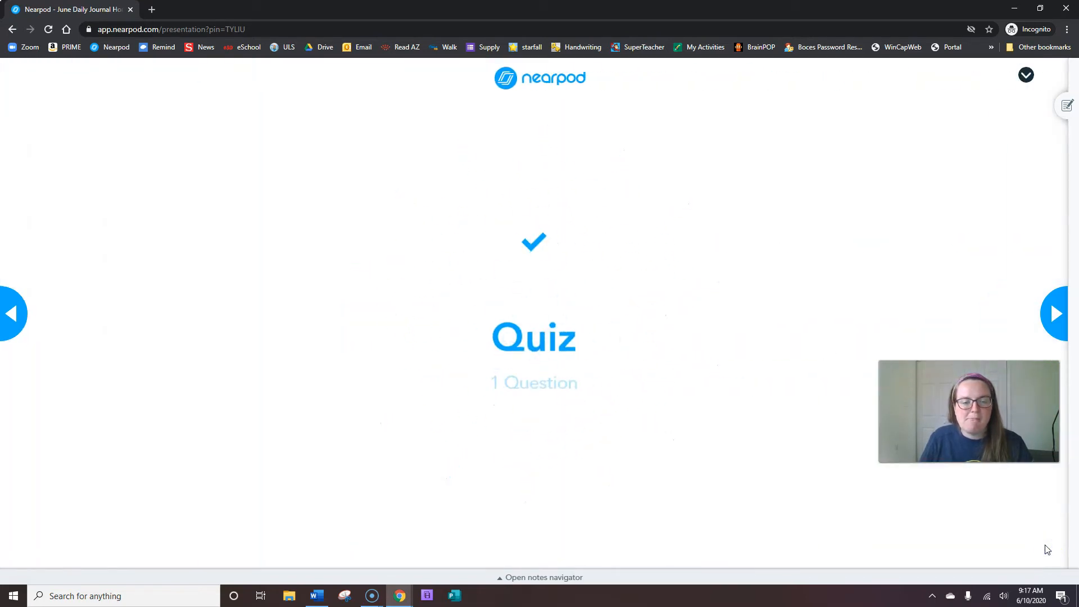
# Check the calendar and answer 'Today is' with C. Wednesday
pyautogui.click(1058, 313)
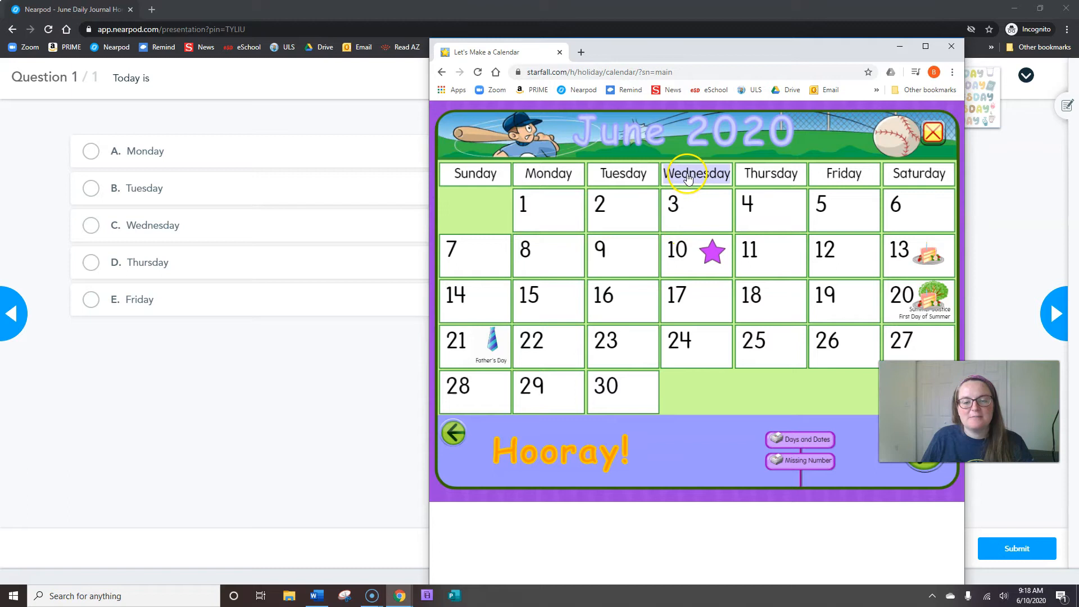
pyautogui.click(696, 173)
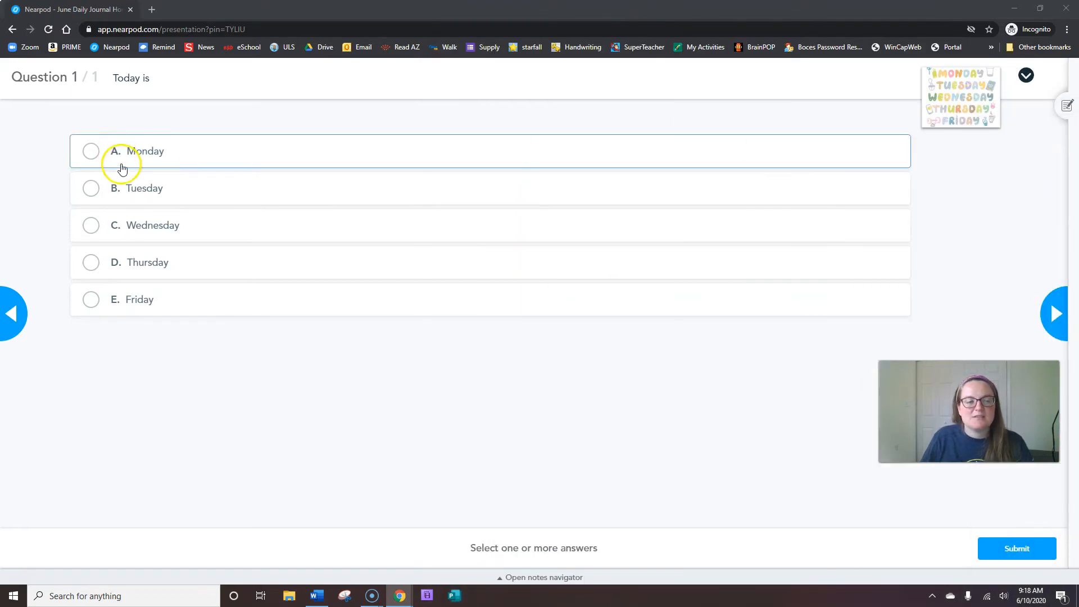
pyautogui.moveTo(125, 197)
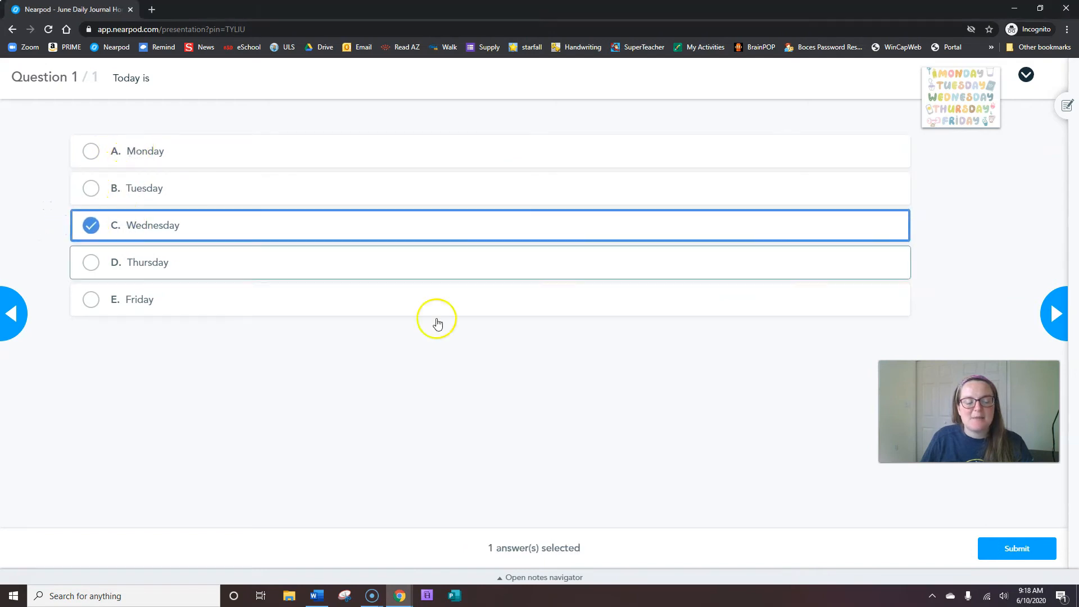
pyautogui.click(1058, 313)
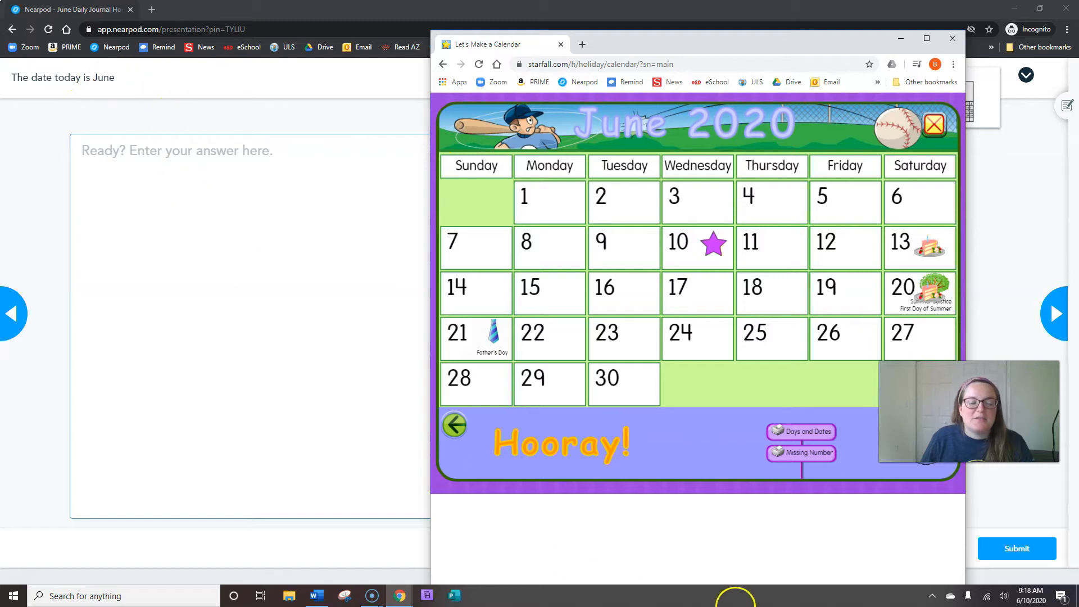
pyautogui.moveTo(737, 268)
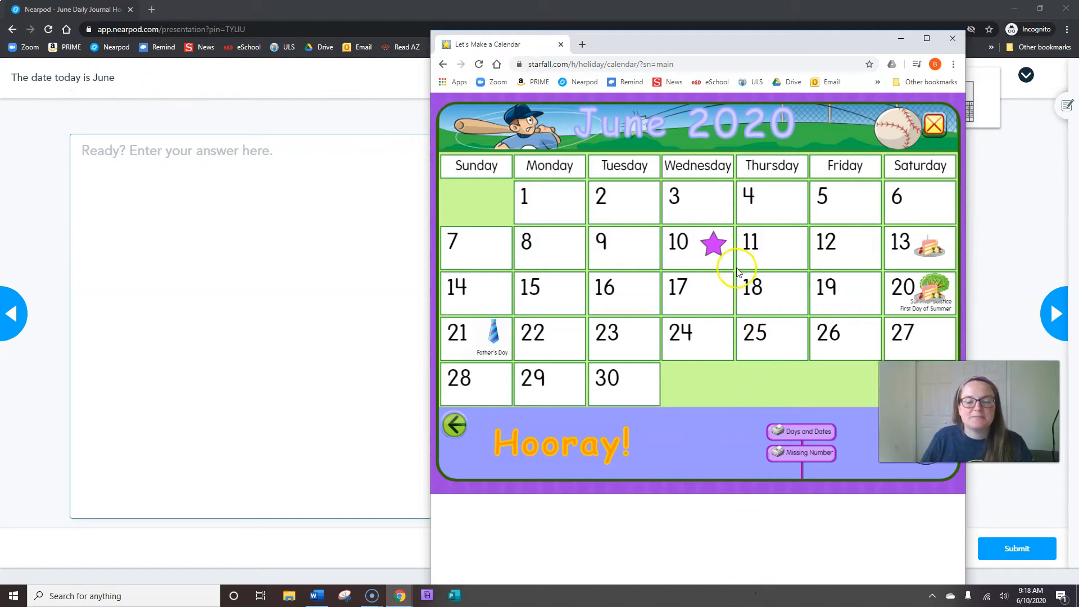
# Mark June 10 on the Starfall calendar and enter 10 as today's date
pyautogui.click(678, 241)
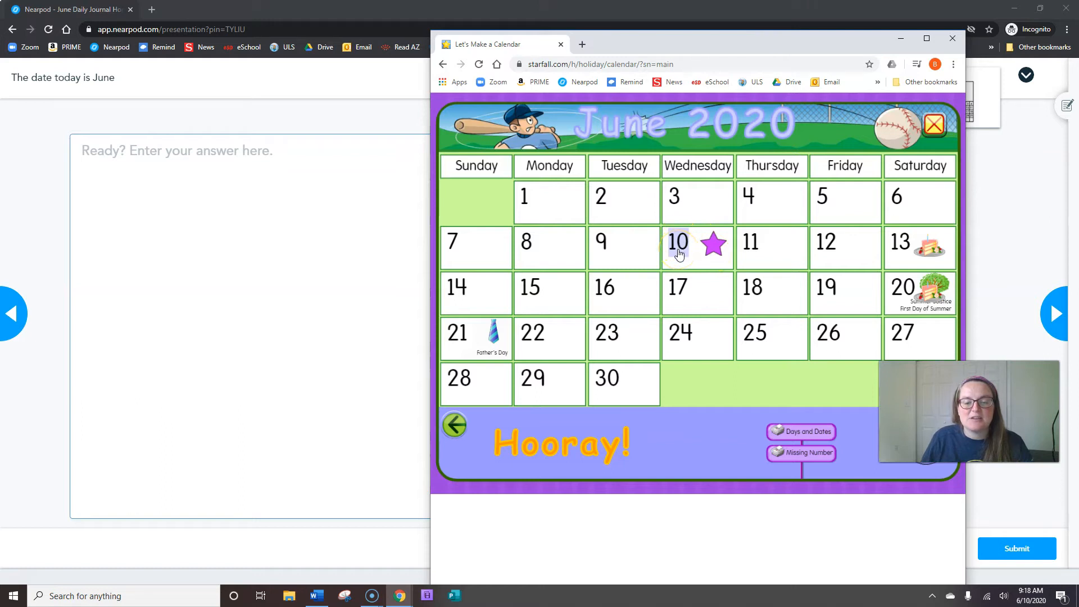
pyautogui.click(678, 242)
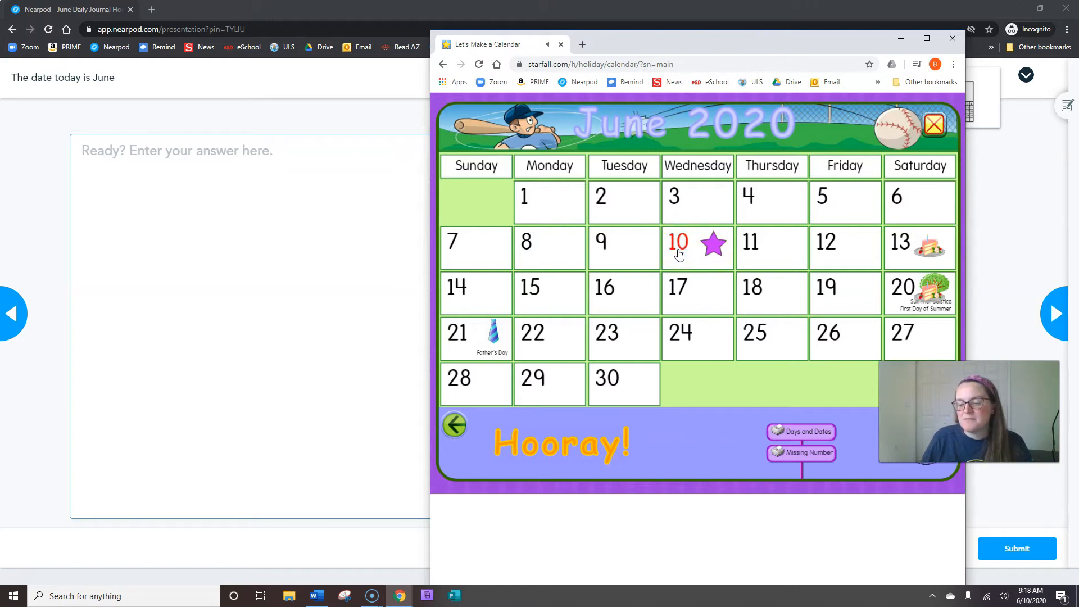
pyautogui.click(674, 246)
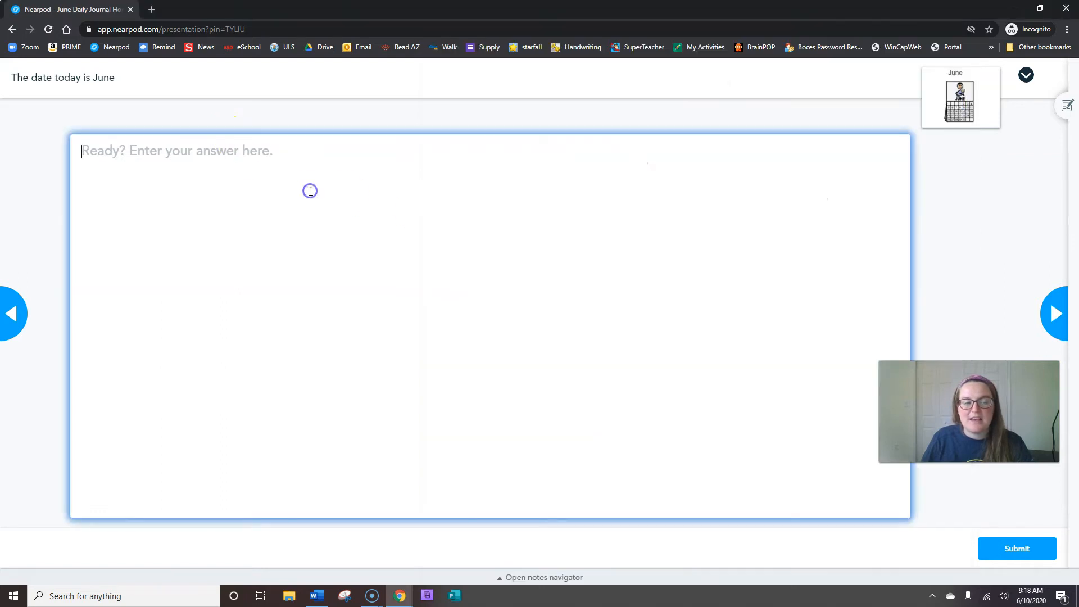
pyautogui.write('10')
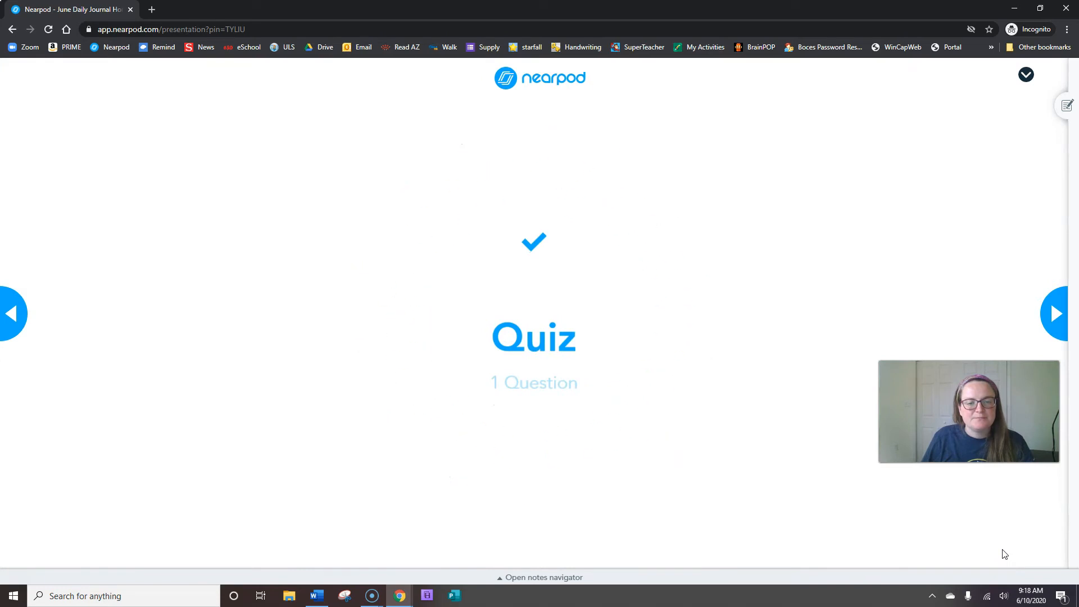
# Answer the mood question Yes, in a good mood, and submit
pyautogui.click(1056, 313)
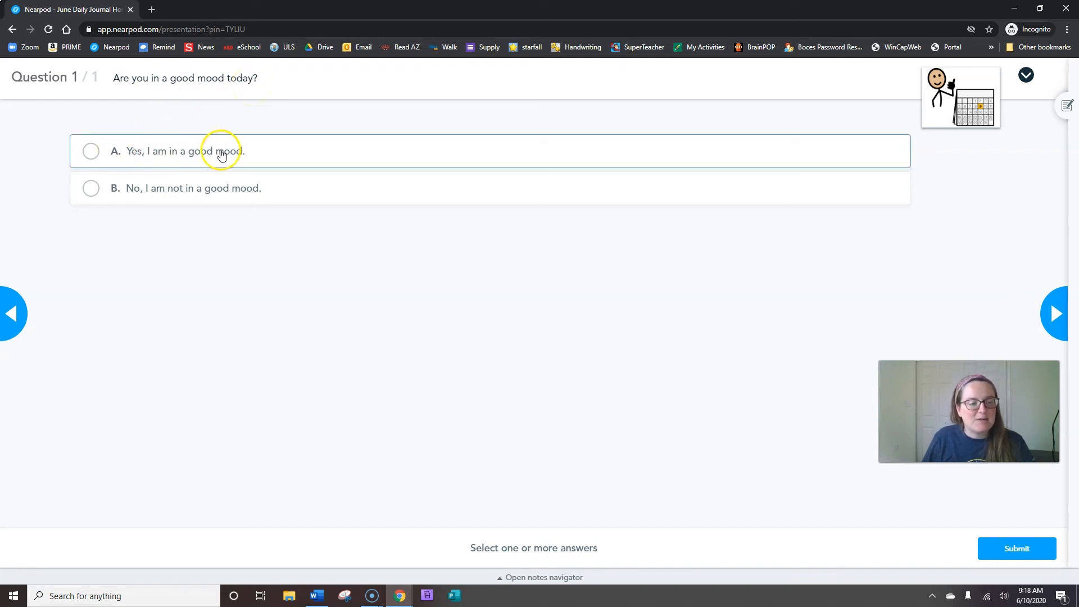
pyautogui.click(89, 150)
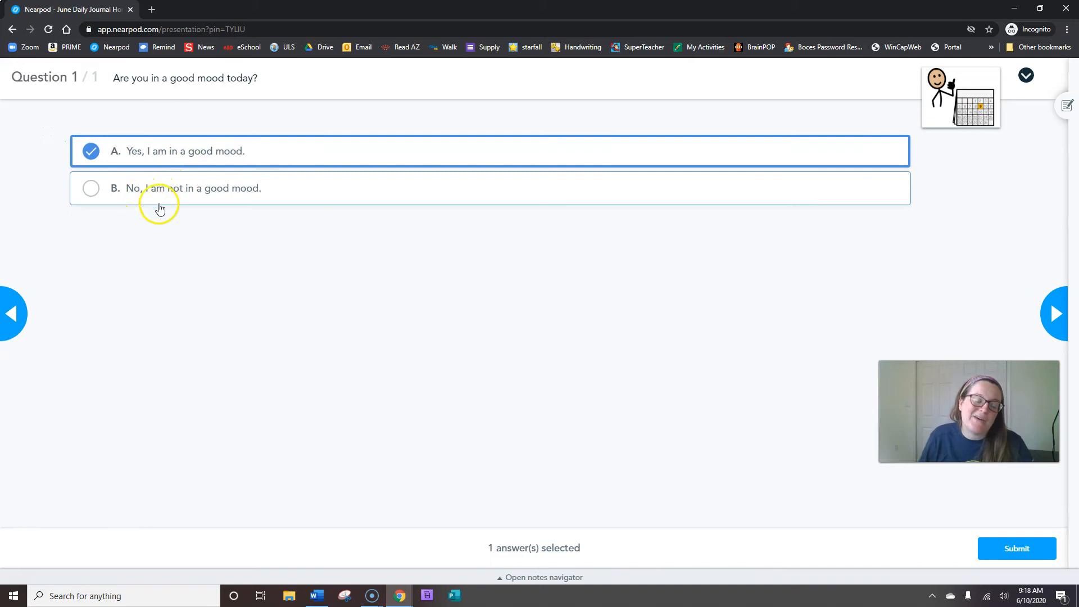
pyautogui.moveTo(988, 534)
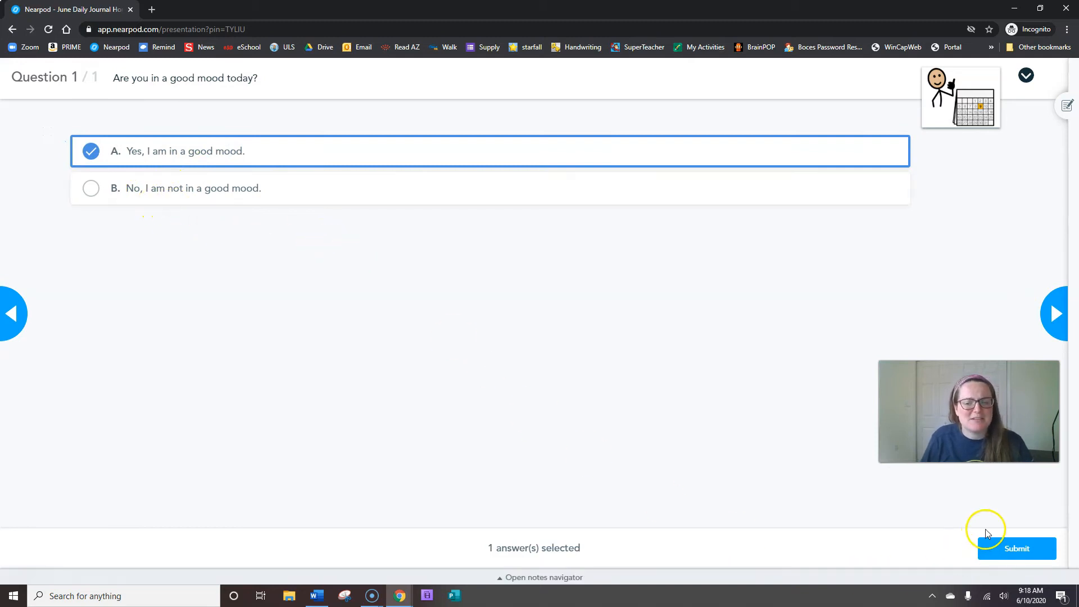
pyautogui.click(1017, 548)
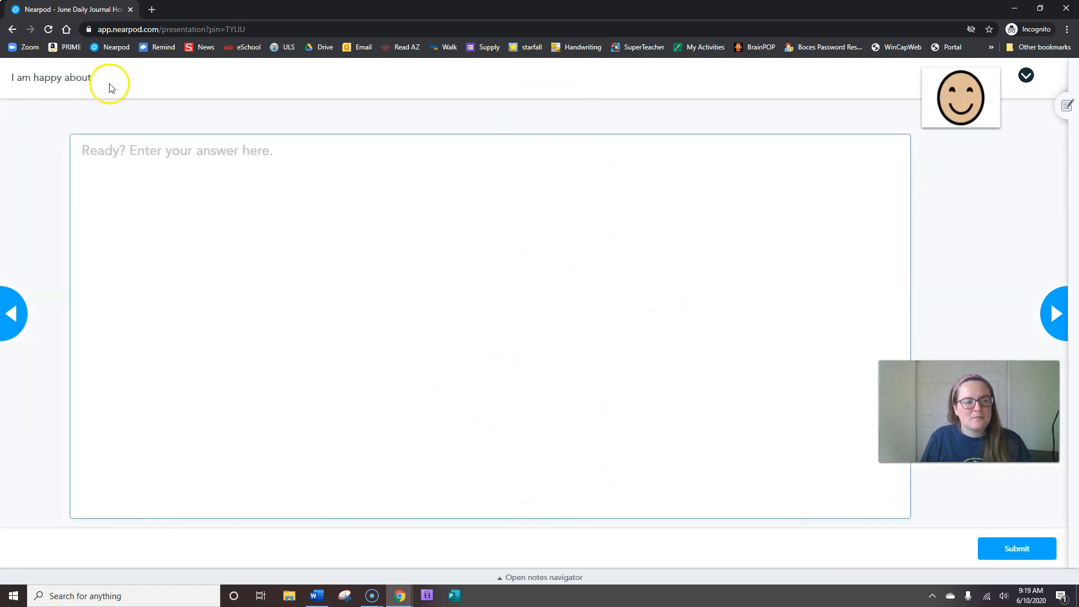
# Complete 'I am happy about' with 'walking the dog' and submit
pyautogui.click(145, 163)
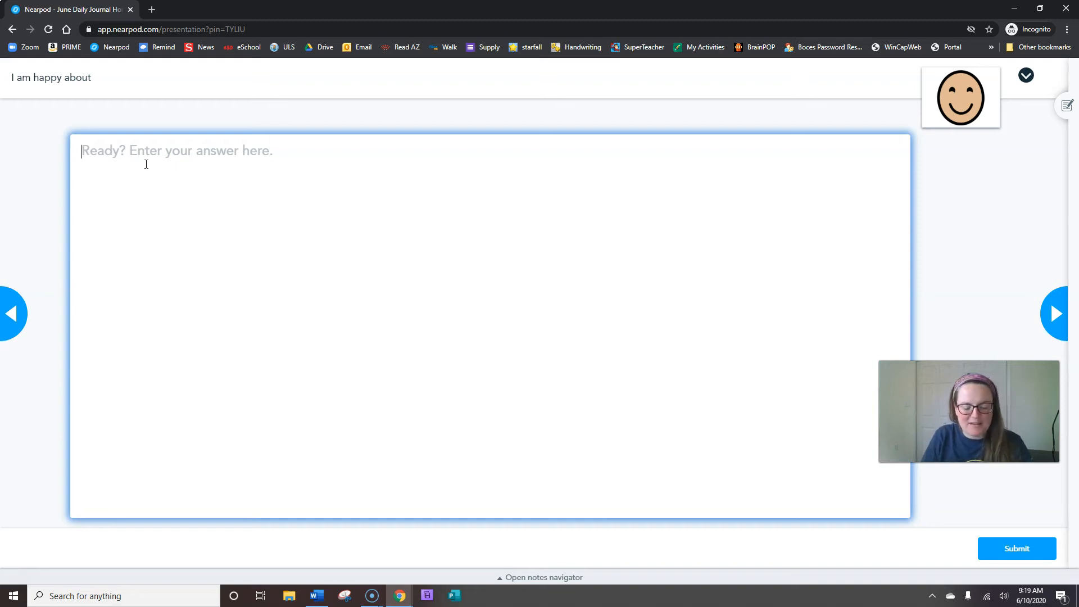
pyautogui.write('dog')
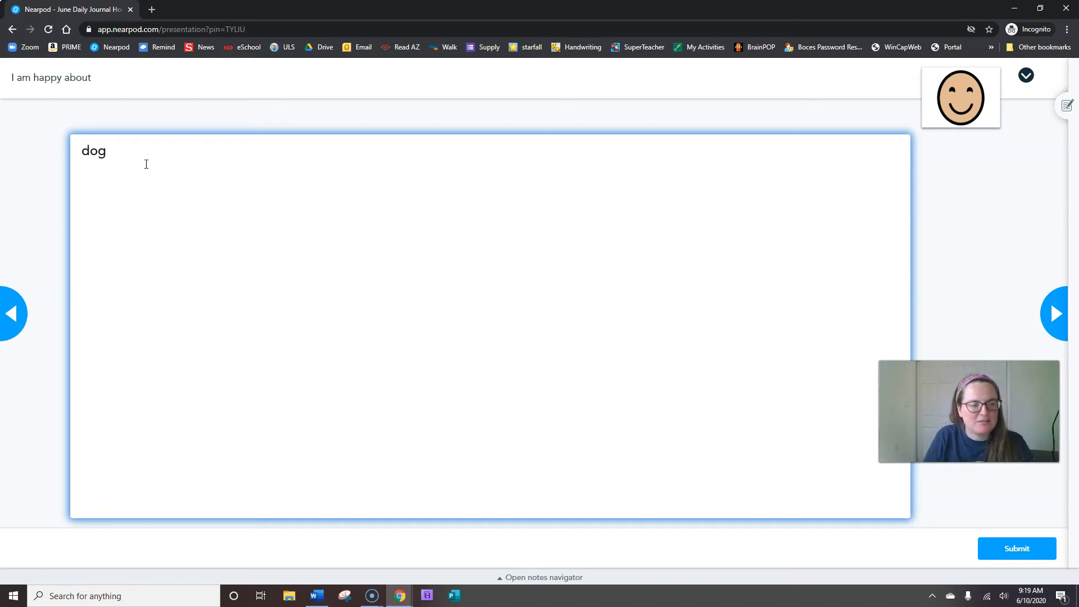
pyautogui.write('walking')
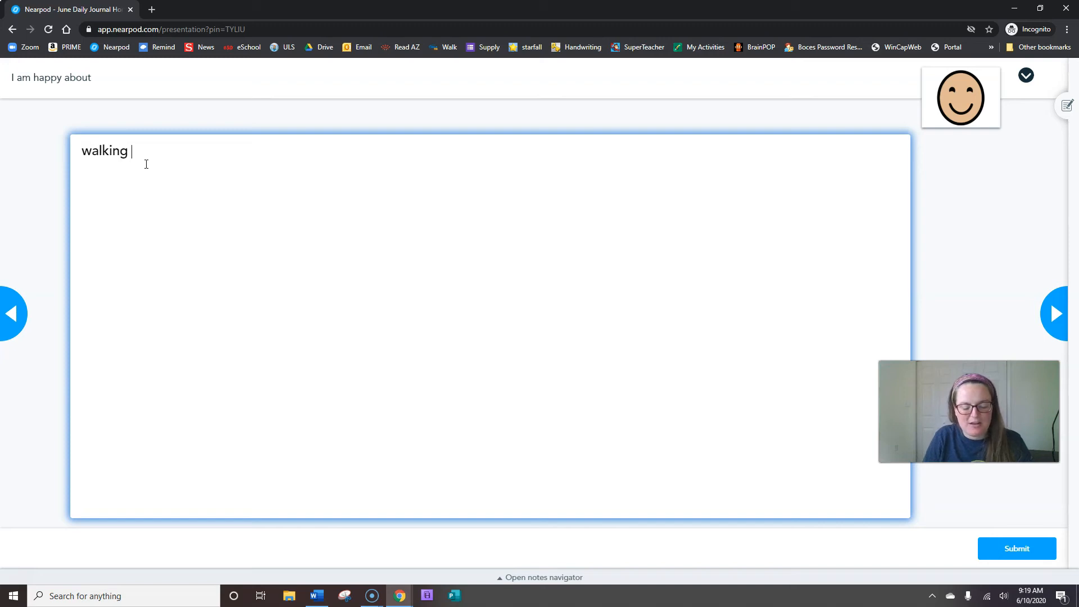
pyautogui.write('the dog')
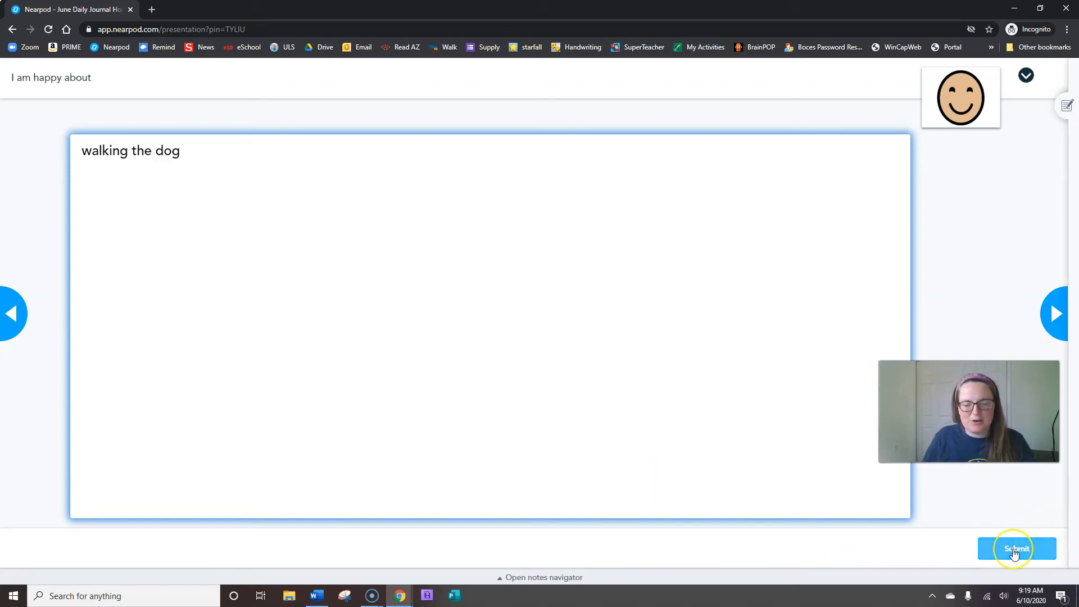
pyautogui.click(1015, 549)
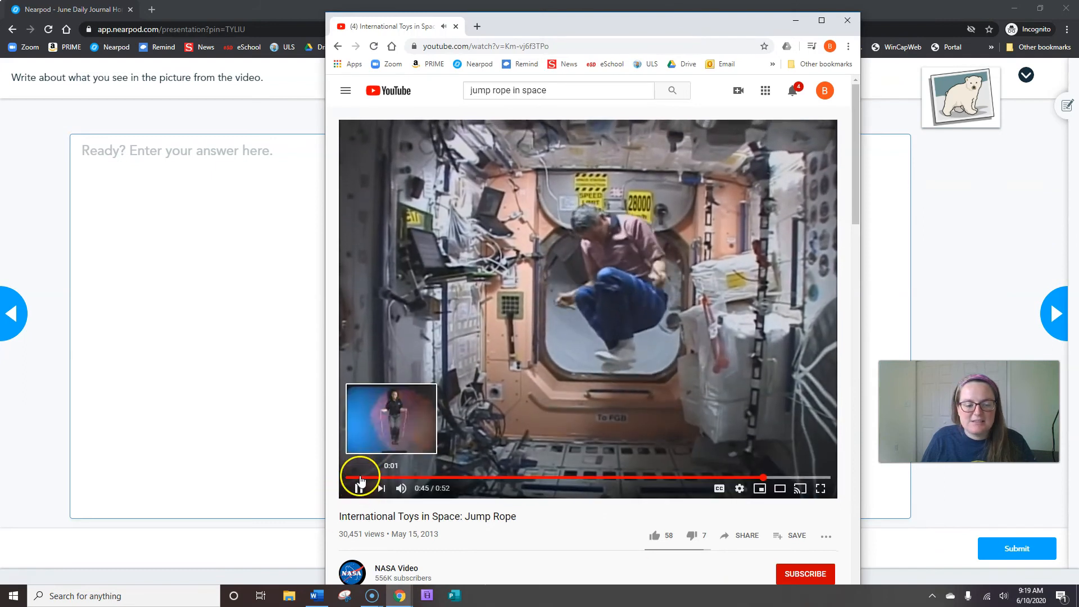
# Play the NASA jump-rope-in-space video to the end, then close the YouTube tab
pyautogui.click(359, 478)
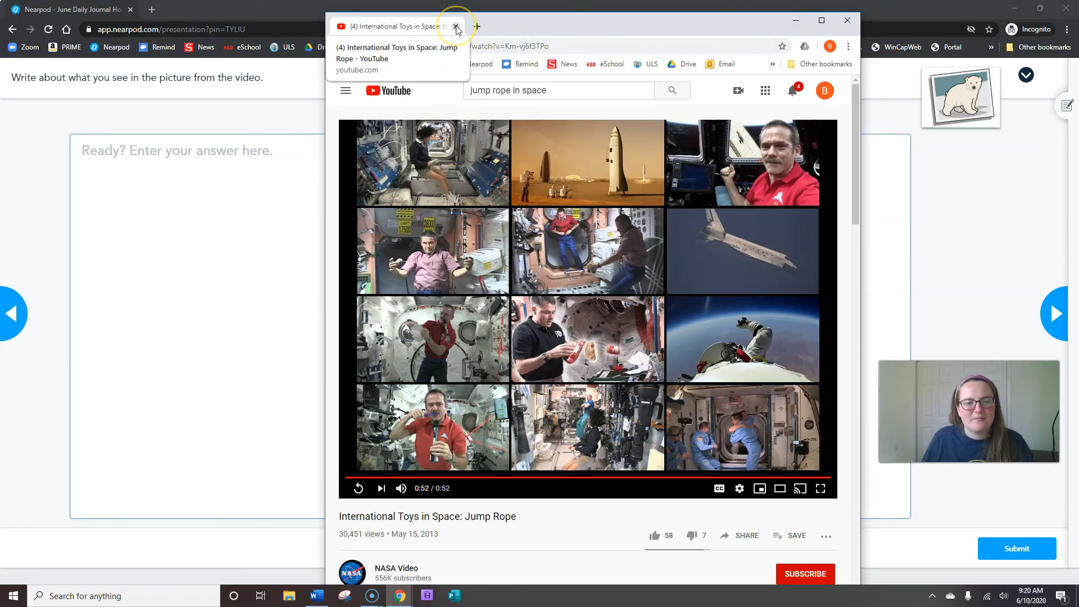
pyautogui.click(453, 26)
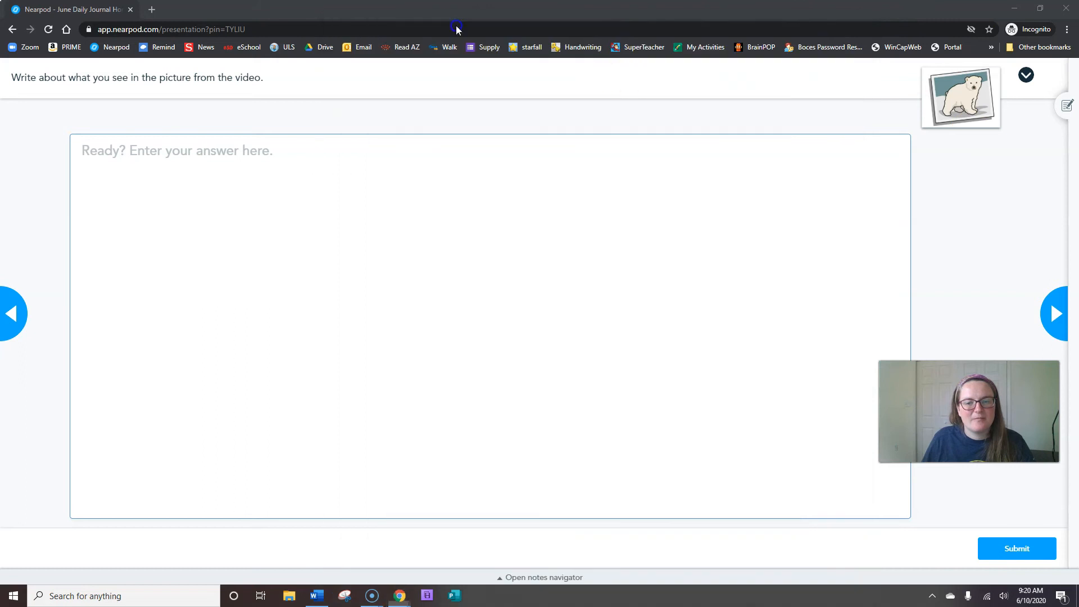
# Under 'I see...' in Word, list Astronaut, Jump rope, Hard, Crashing into walls, Jump rope hits him
pyautogui.click(316, 595)
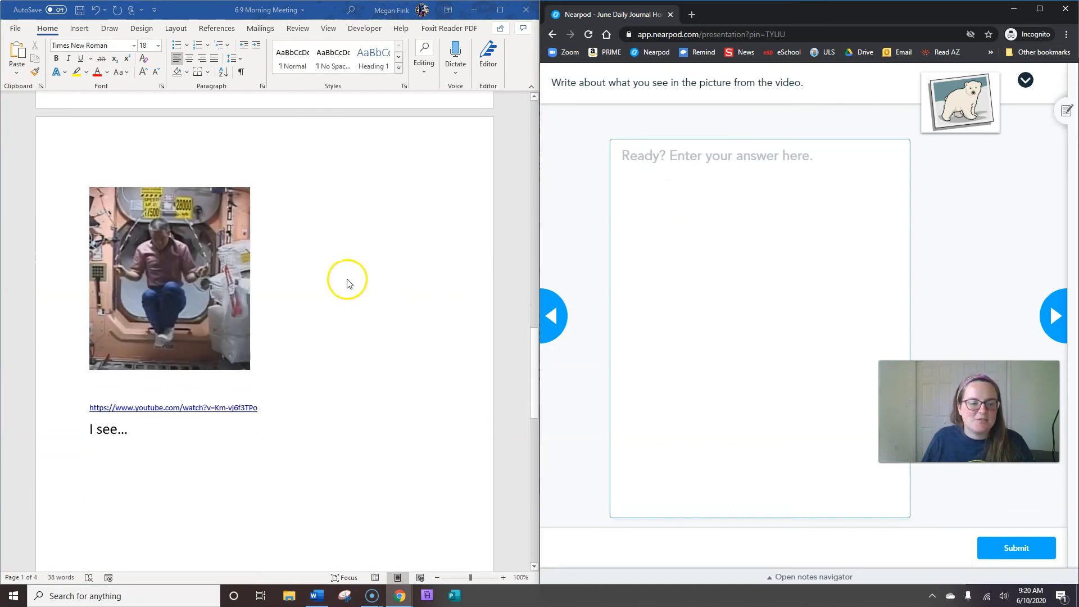
pyautogui.scroll(-3)
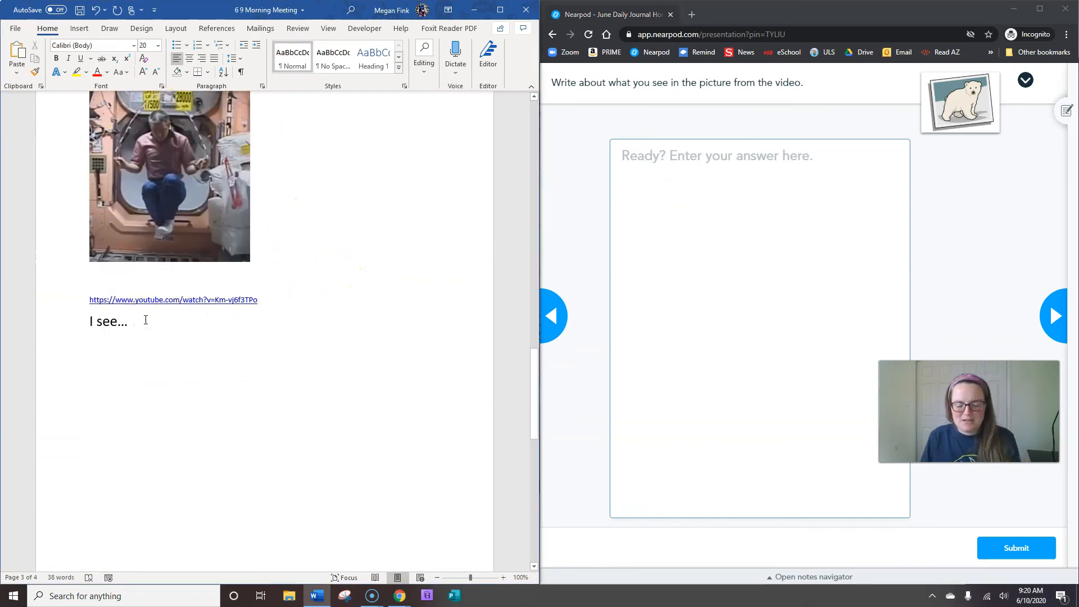
pyautogui.write('astro')
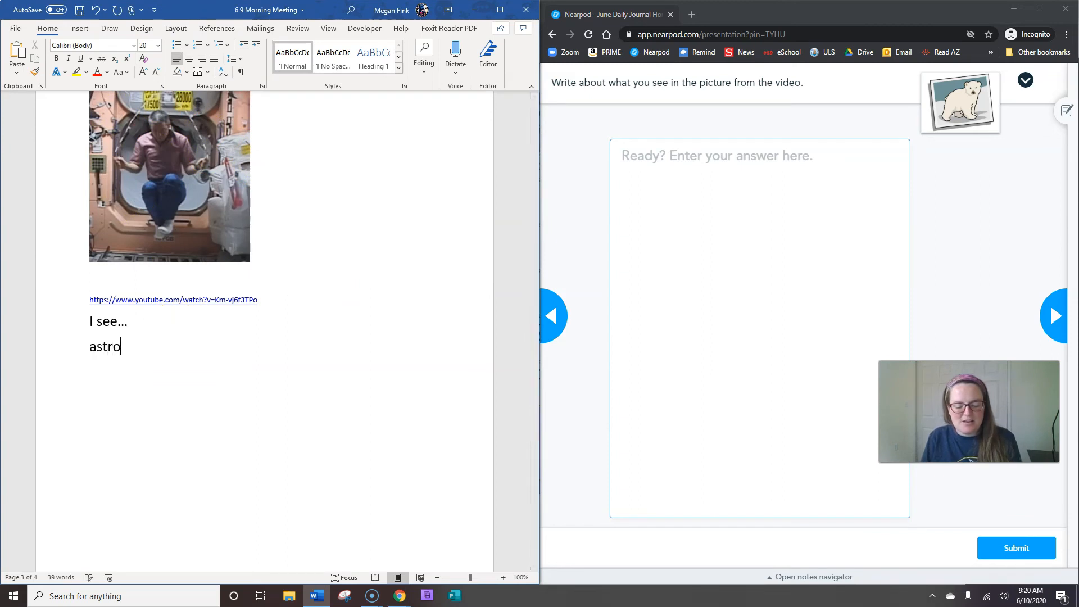
pyautogui.write('Astronaut')
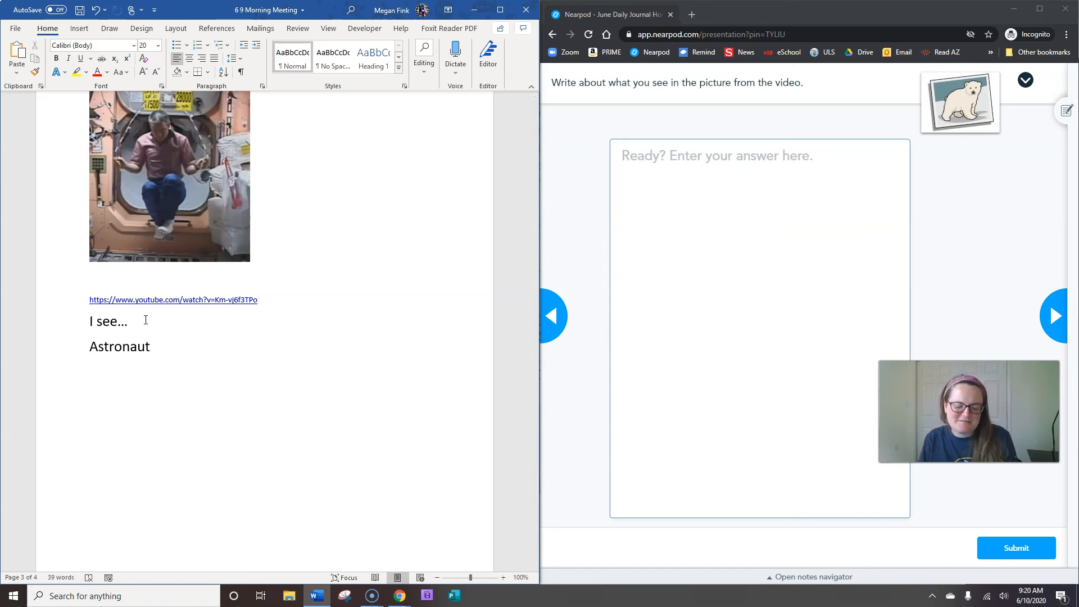
pyautogui.write('jump')
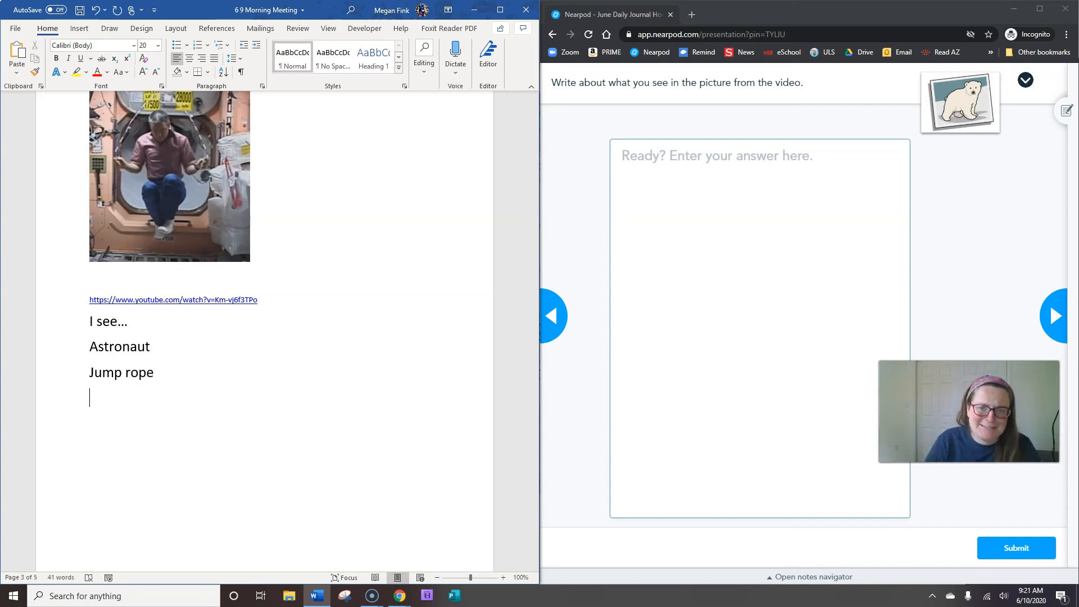
pyautogui.write('ha')
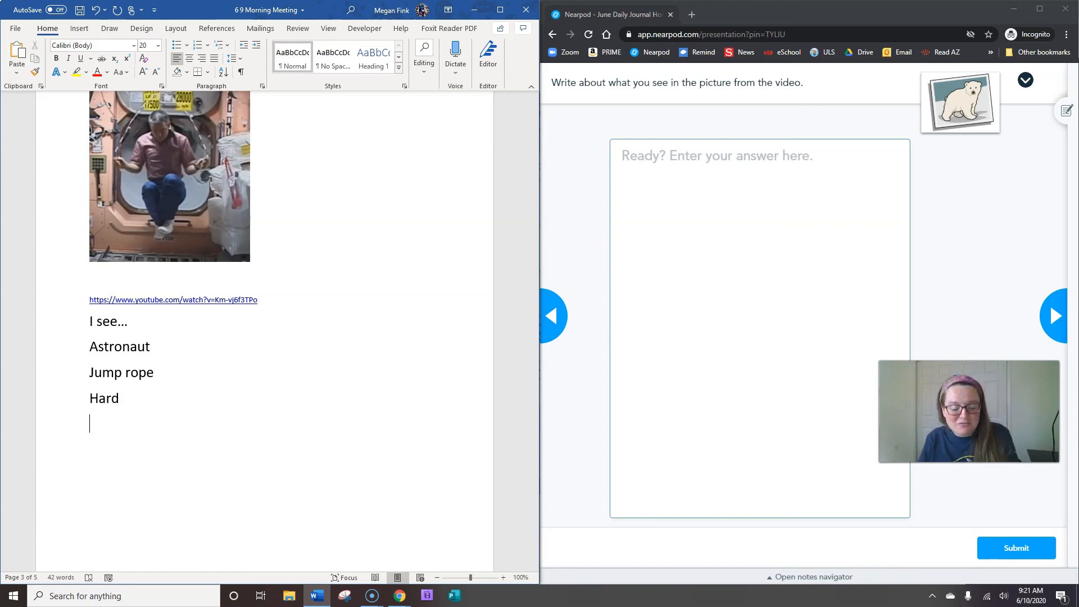
pyautogui.write('crashing')
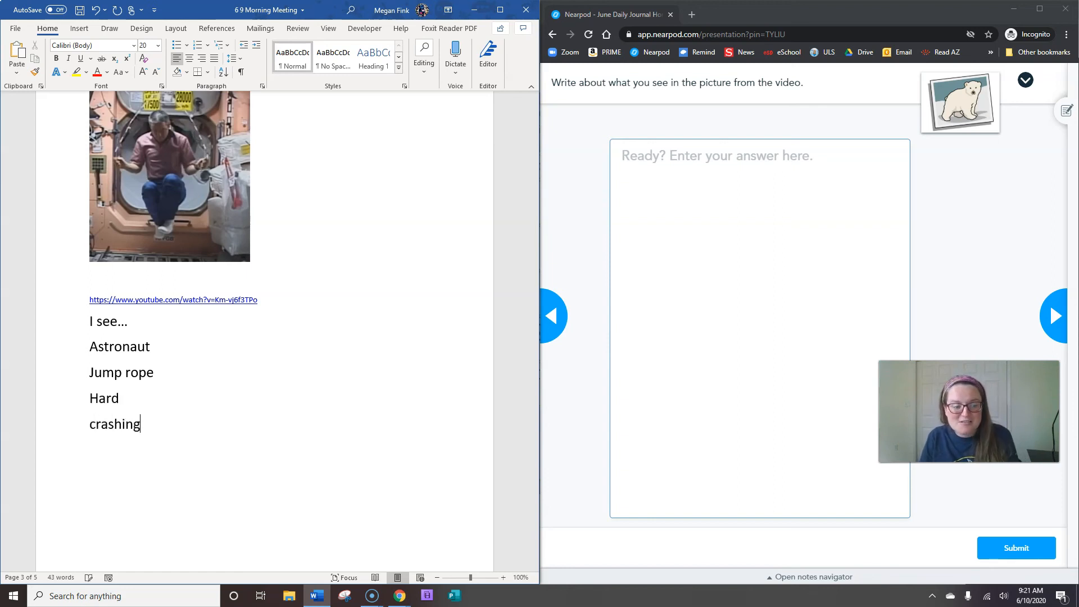
pyautogui.write('Crashing into walls')
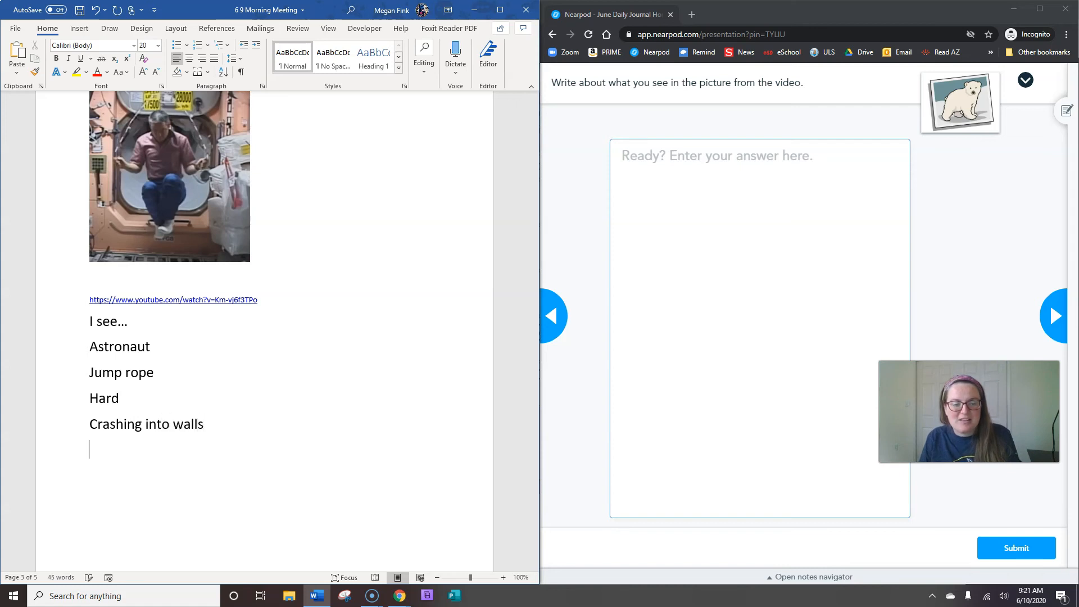
pyautogui.write('jump')
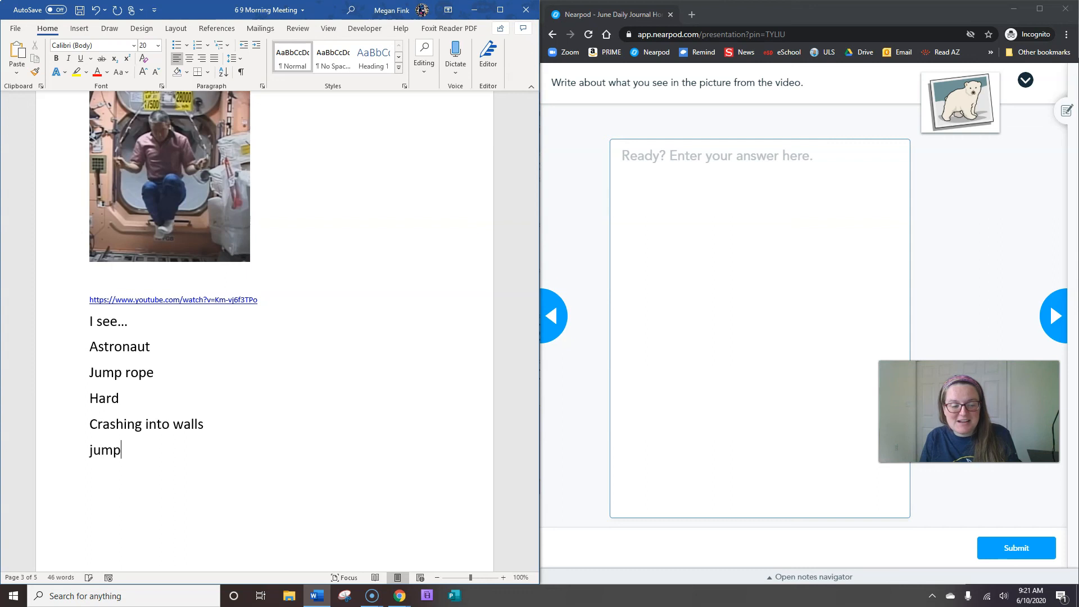
pyautogui.write('Jump rope')
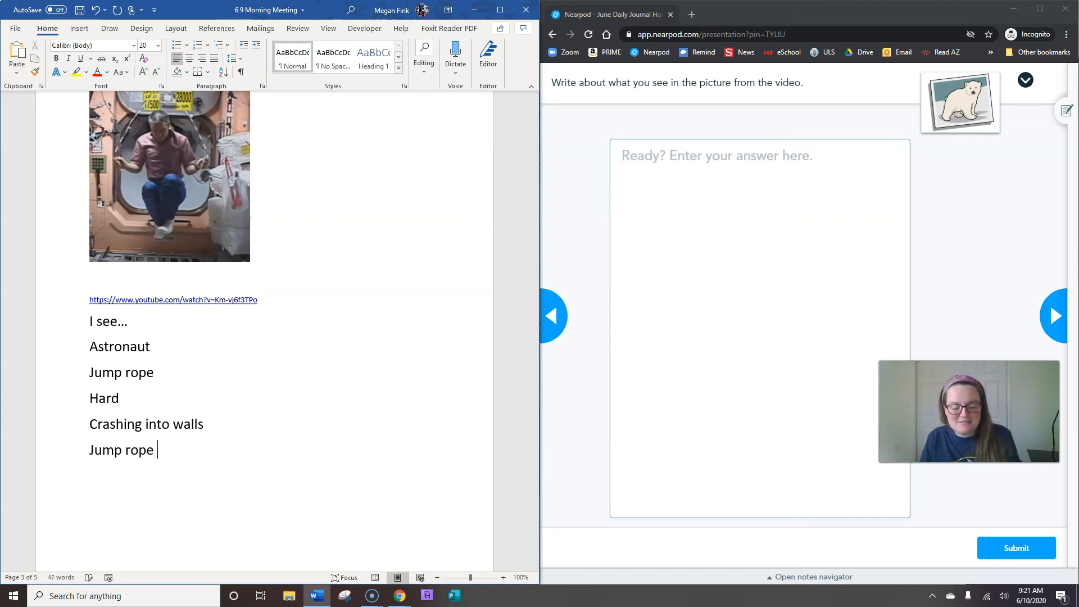
pyautogui.write('hits him')
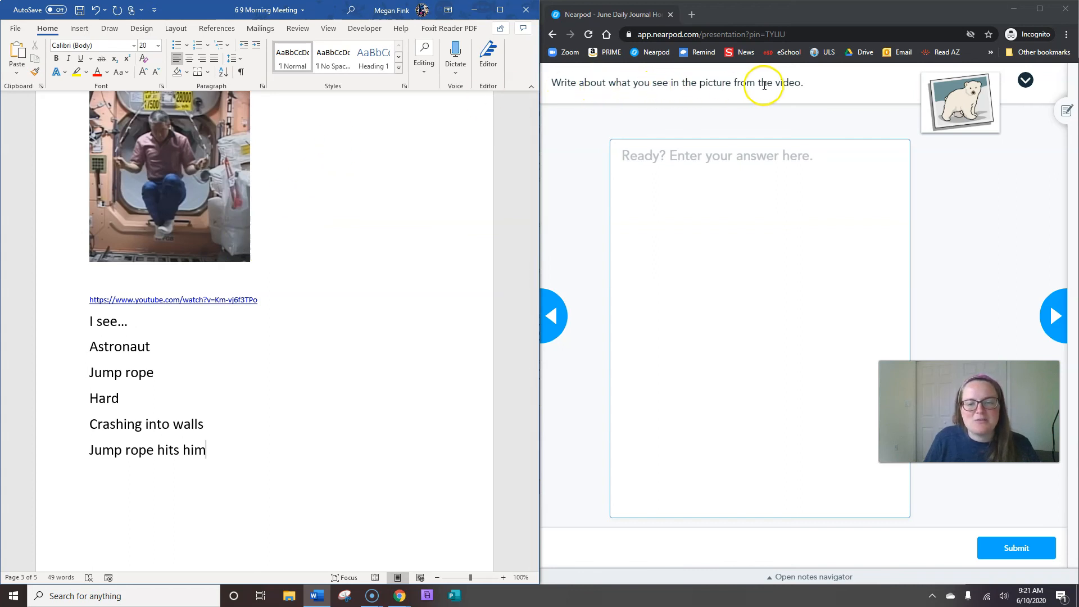
# Write 'I see an astronaut trying to jump rope in space.' in the picture-writing answer
pyautogui.click(710, 161)
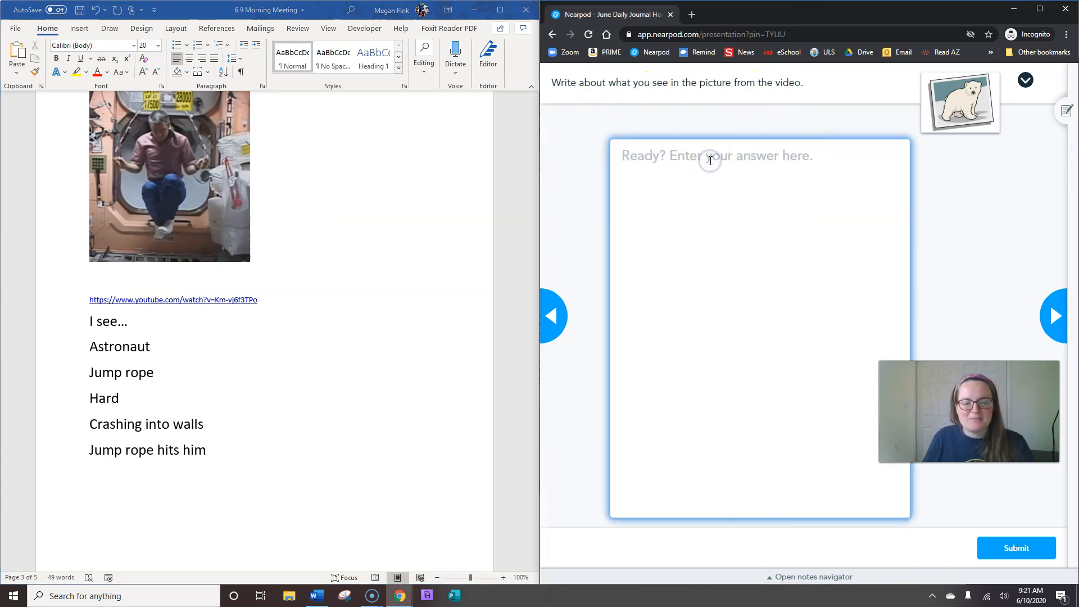
pyautogui.write('I see')
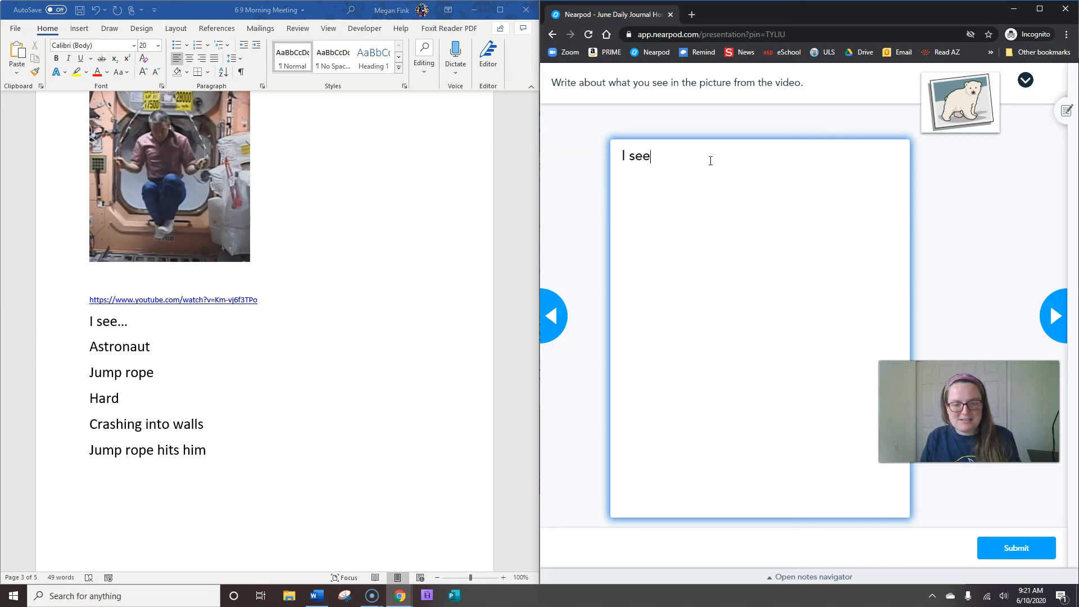
pyautogui.write('an ast')
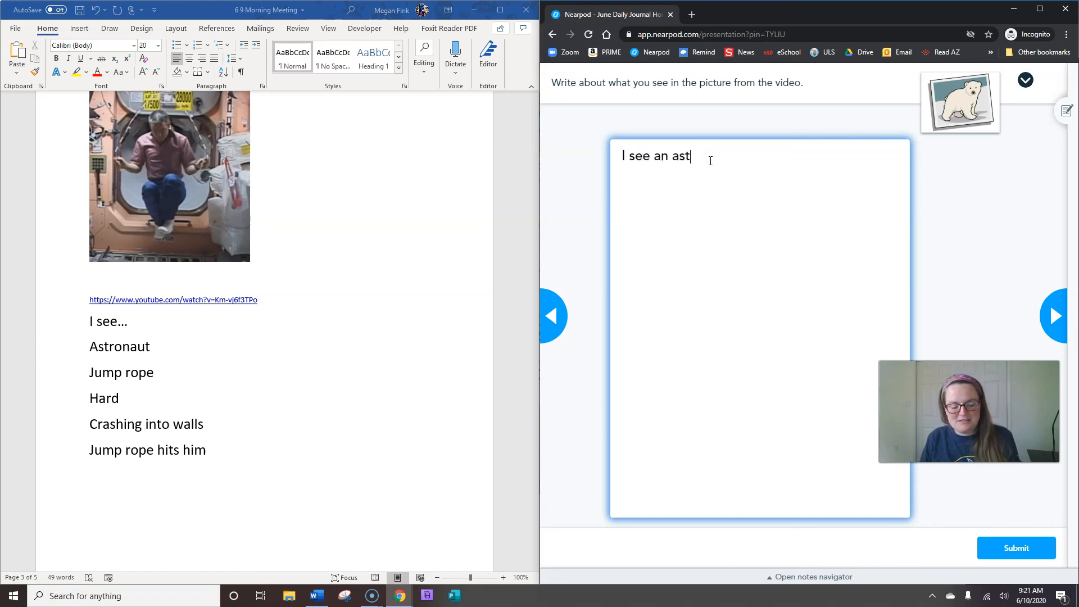
pyautogui.write('ronaut')
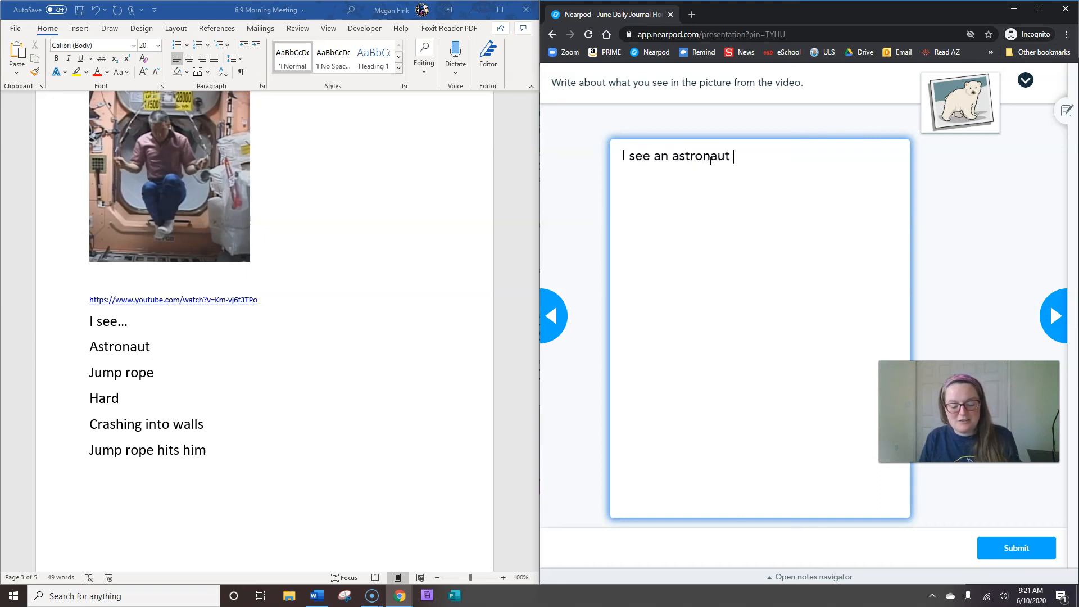
pyautogui.write('trying to ju')
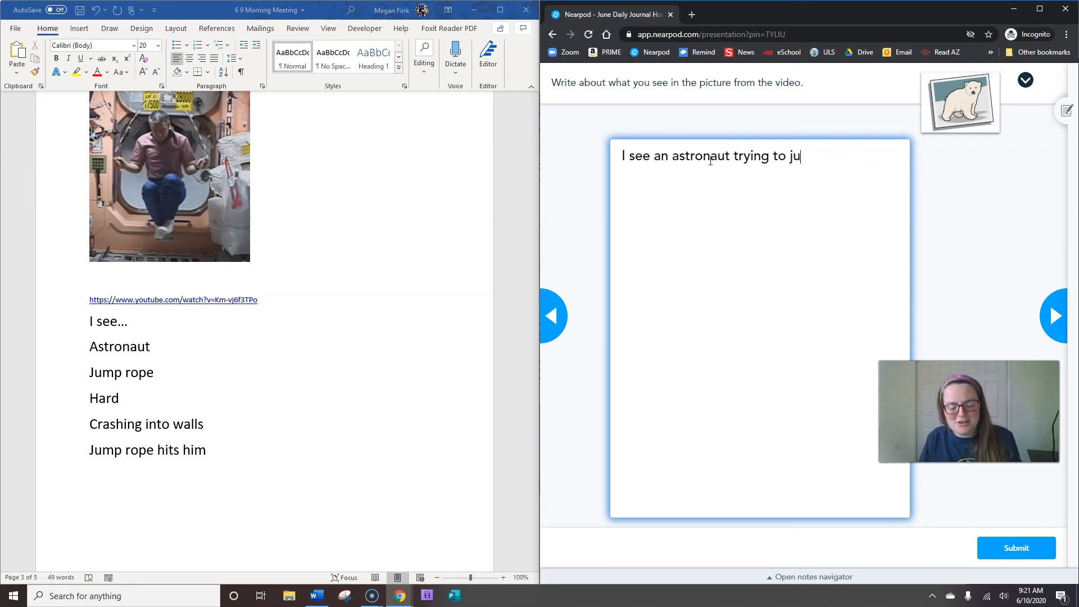
pyautogui.write('mp rope in')
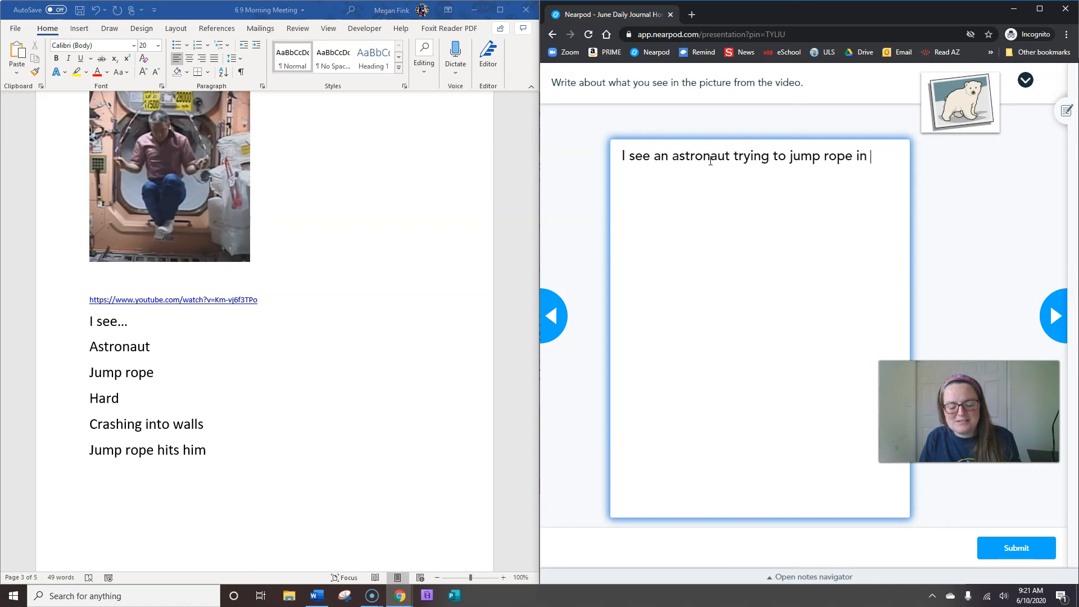
pyautogui.write('space.')
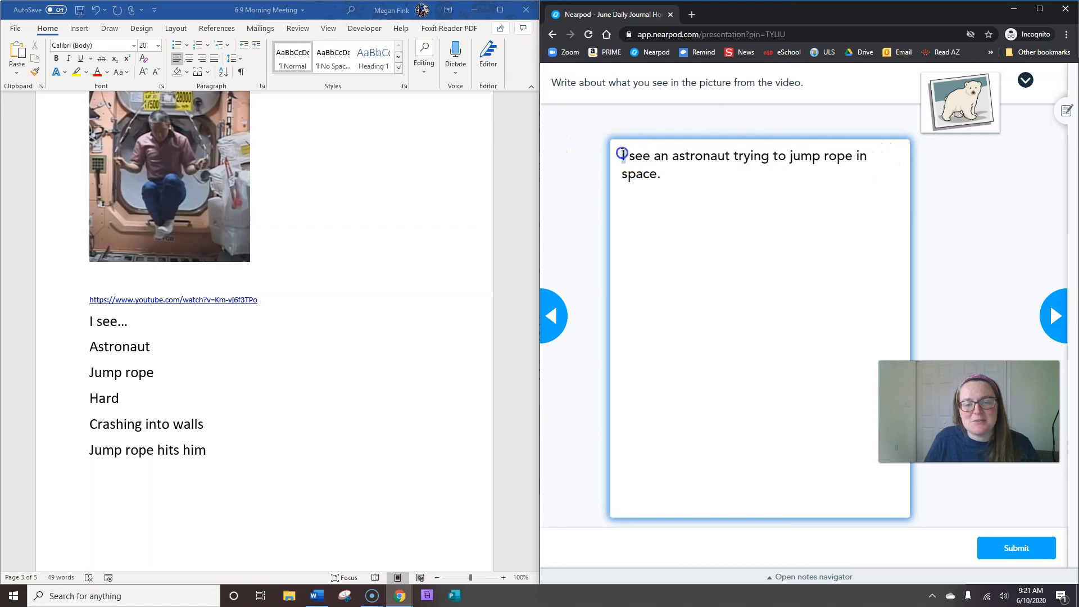
pyautogui.click(675, 207)
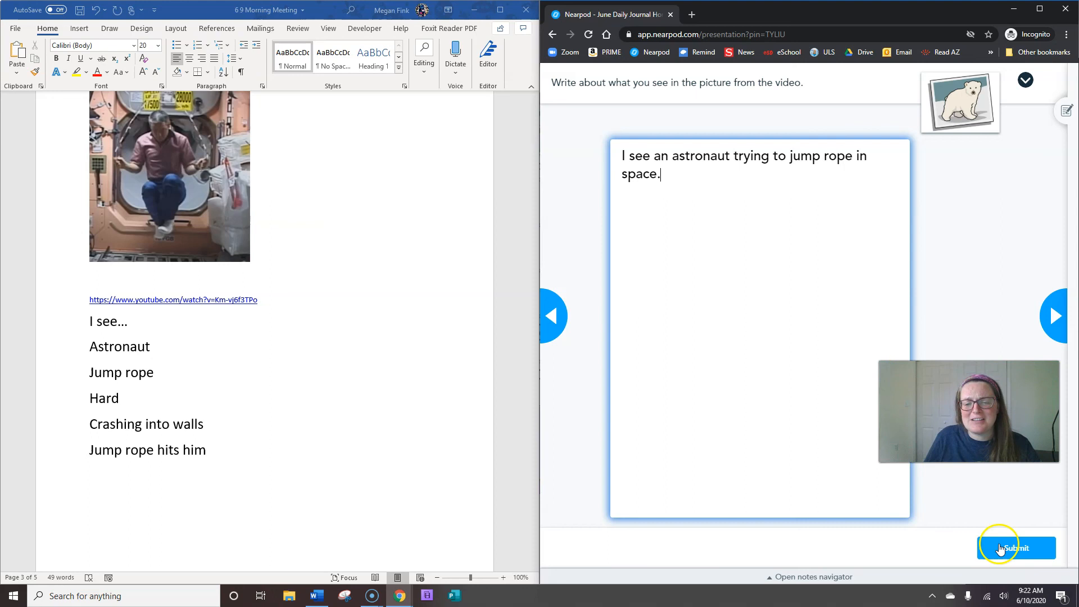
pyautogui.moveTo(382, 544)
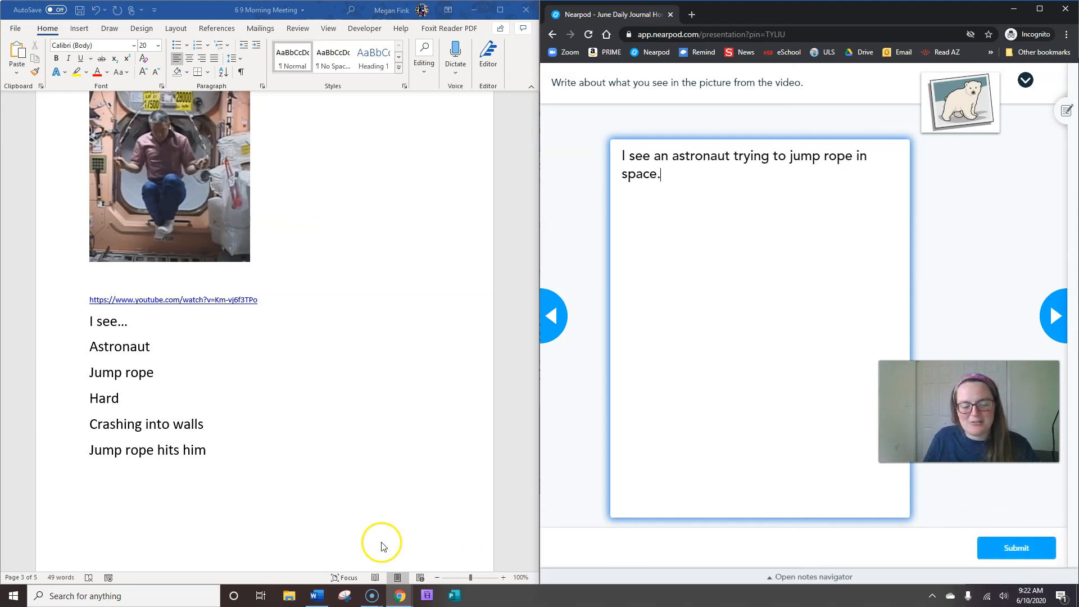